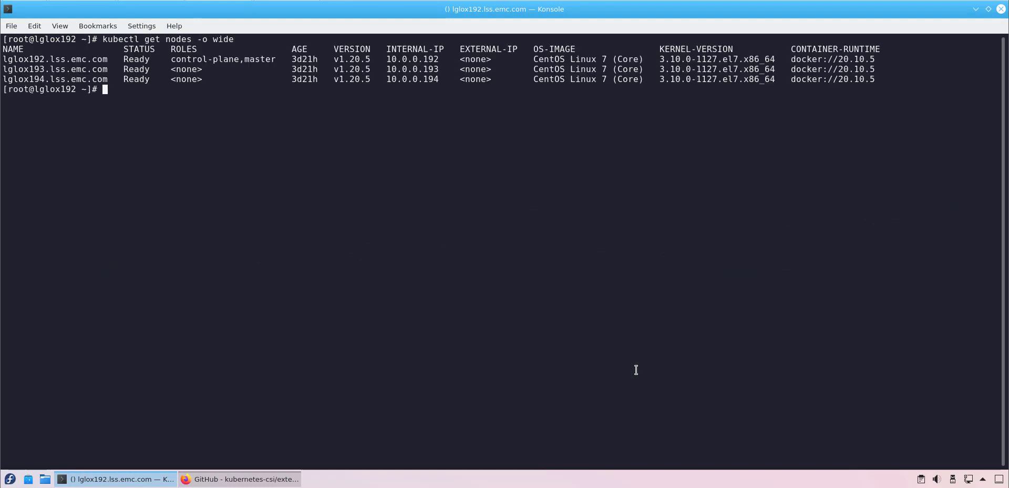
Step: Run 'helm version' to confirm Helm v3.5.3 is installed
{"action": "type", "text": "helm version"}
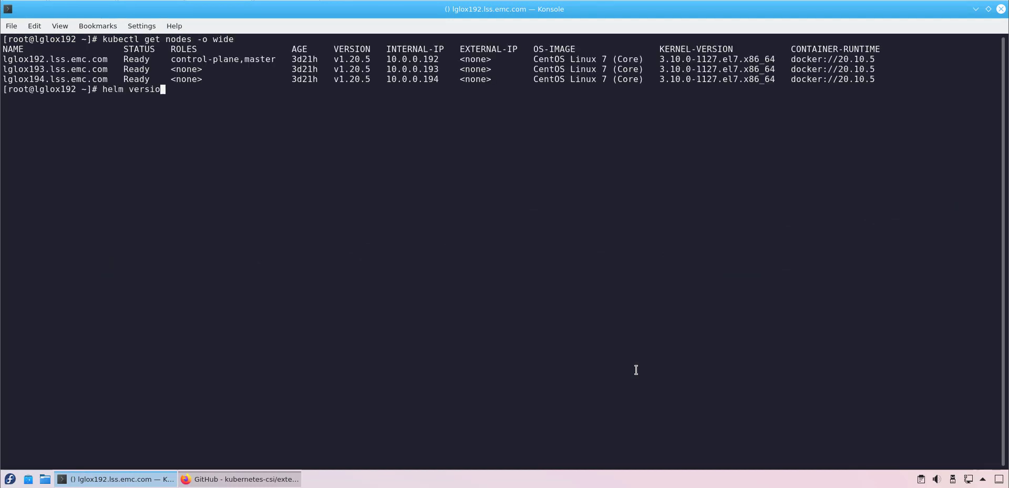
{"action": "key", "text": "Return"}
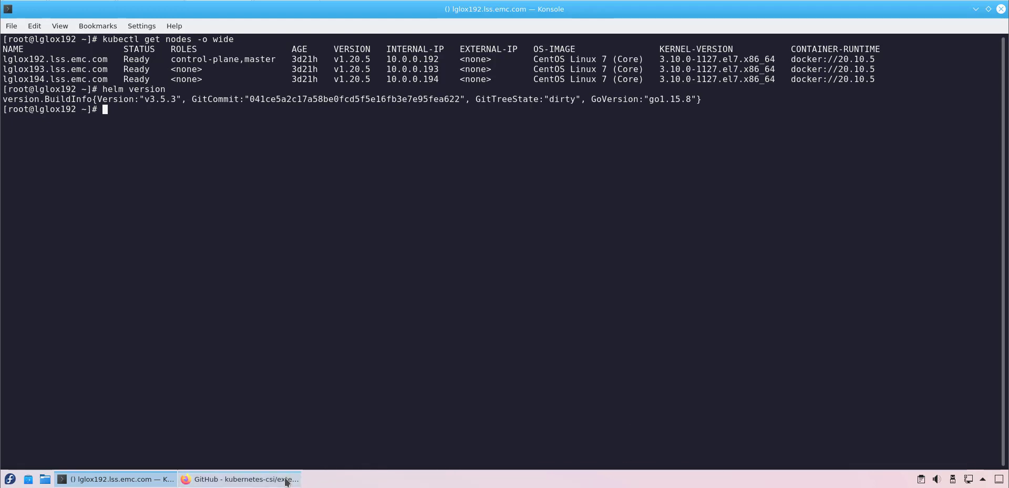
Step: Switch the external-snapshotter GitHub repo to the release-4.0 branch and reveal its download options
{"action": "left_click", "coordinate": [239, 478]}
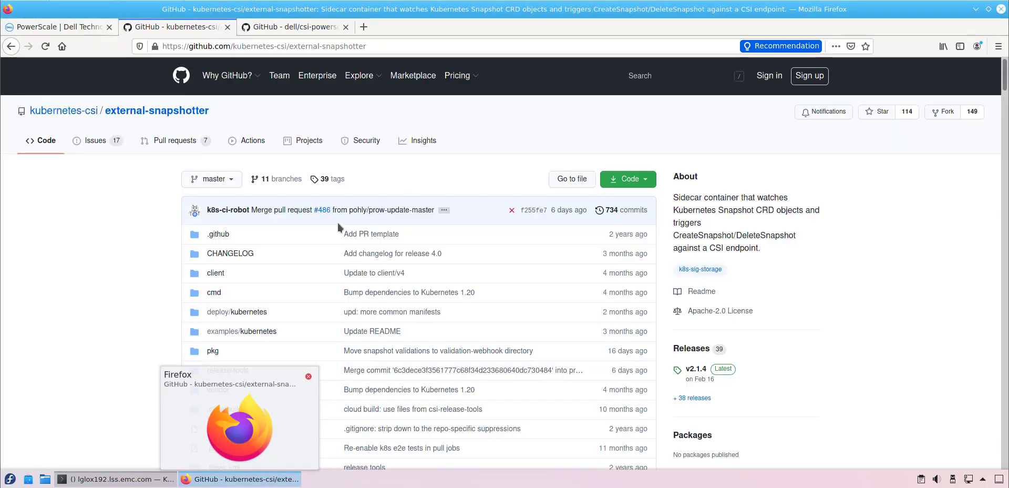
{"action": "left_click", "coordinate": [212, 178]}
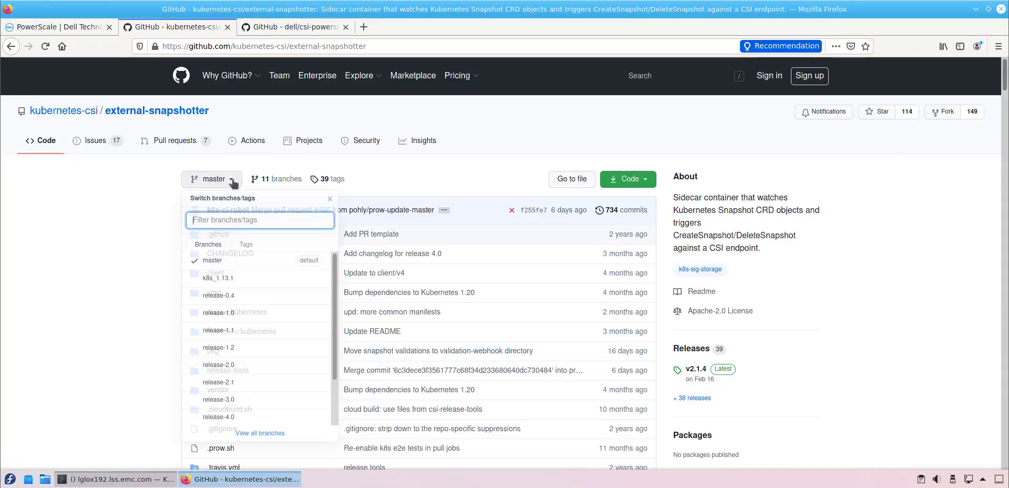
{"action": "left_click", "coordinate": [219, 401]}
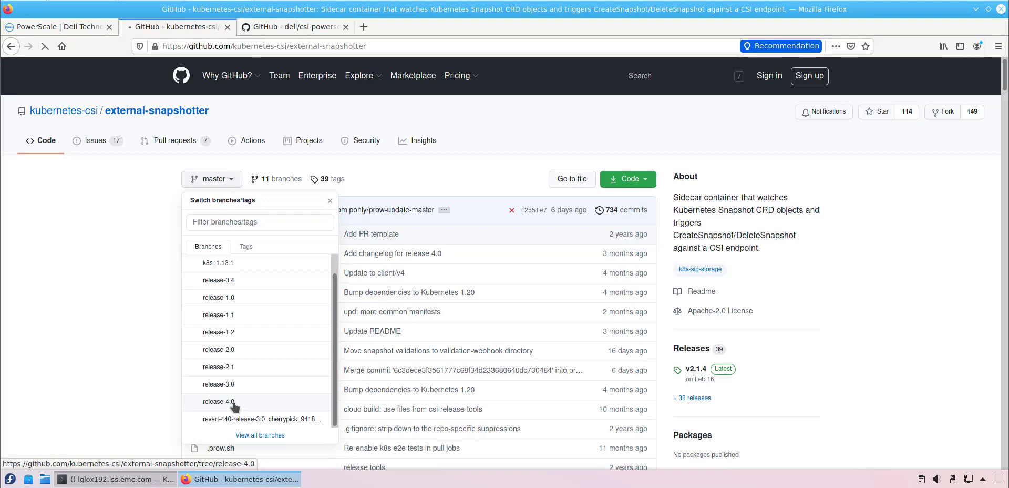
{"action": "left_click", "coordinate": [219, 402]}
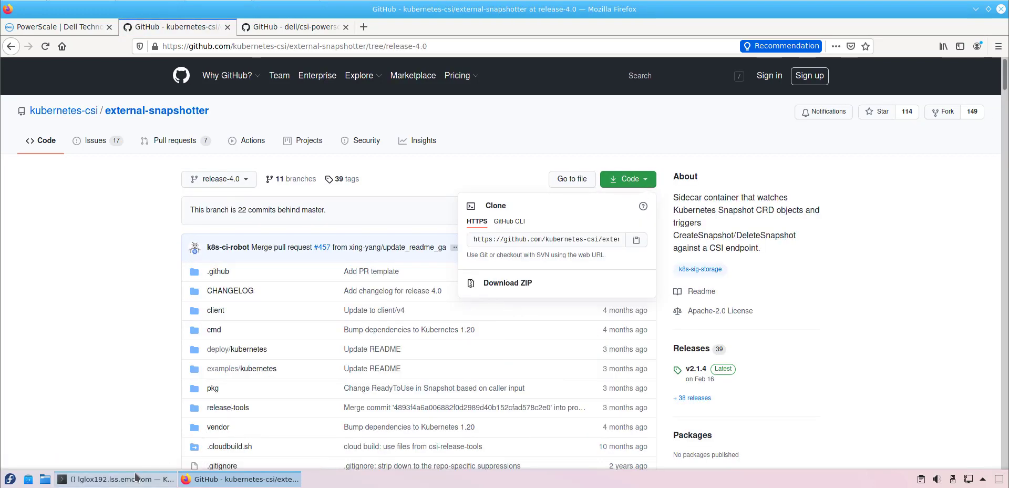
{"action": "left_click", "coordinate": [116, 478]}
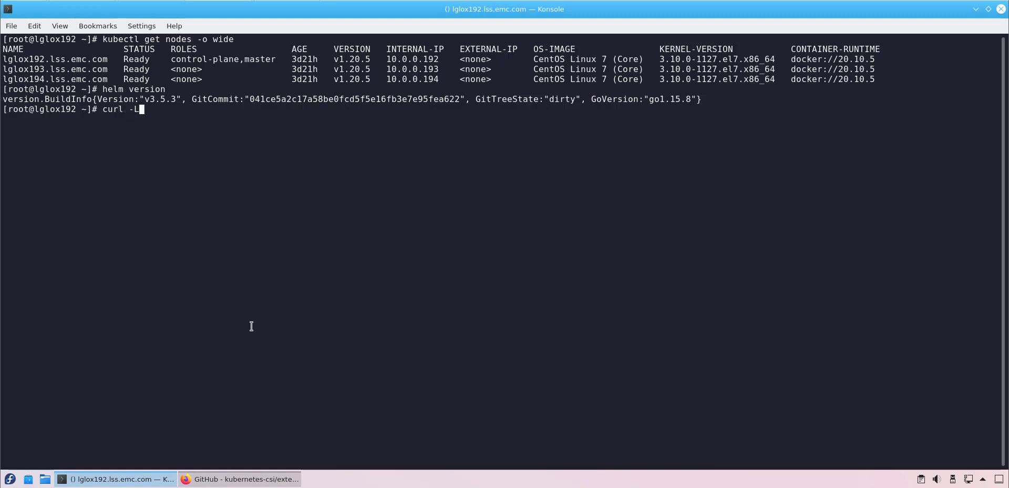
Step: Download and unzip release-4.0.zip, then move into external-snapshotter-release-4.0/
{"action": "key", "text": "Return"}
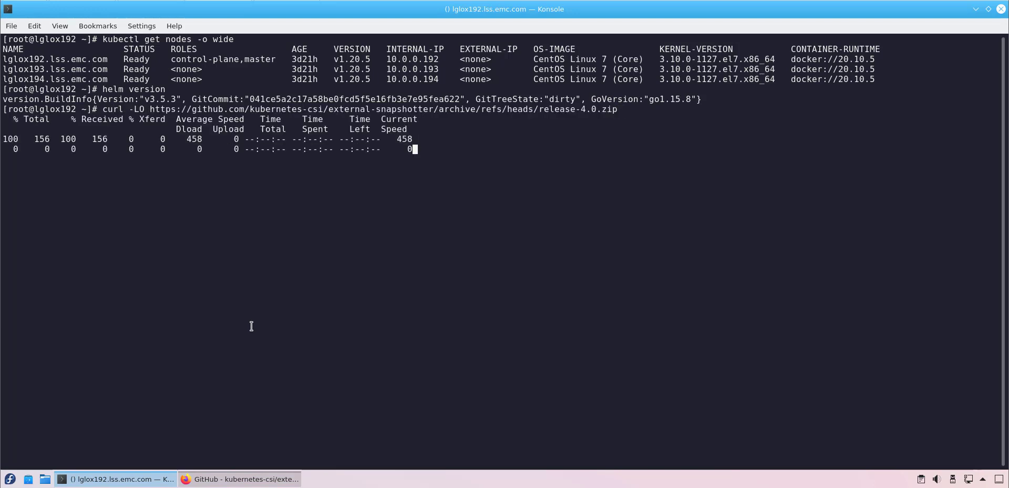
{"action": "type", "text": "unzip rel"}
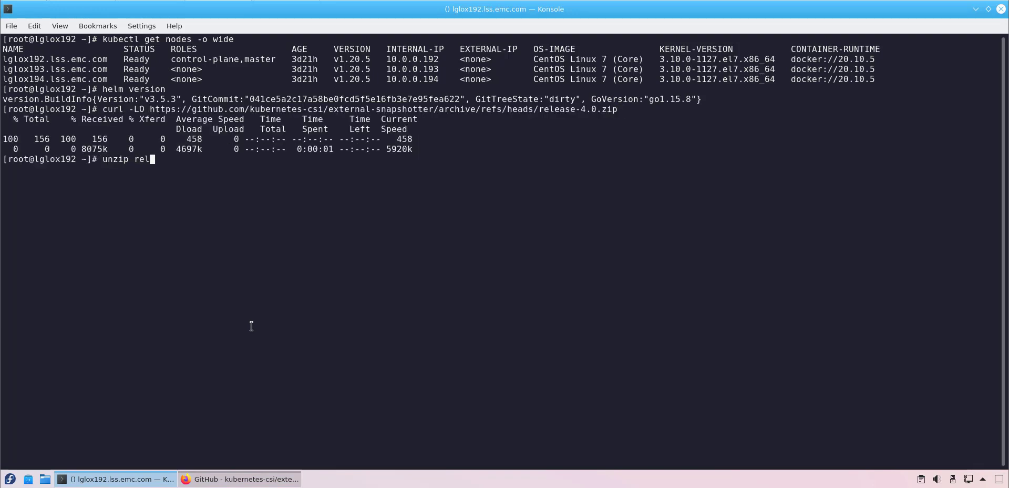
{"action": "key", "text": "Return"}
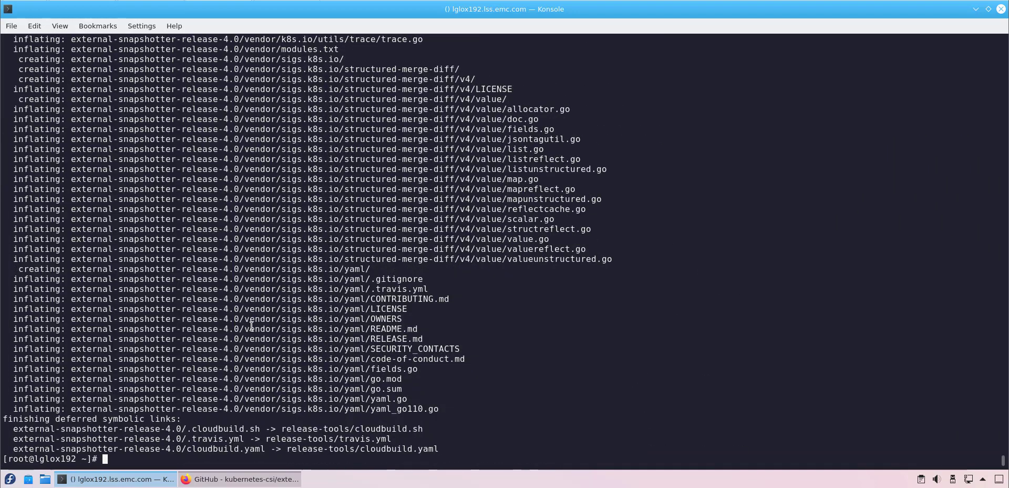
{"action": "type", "text": "cd external-snapshotter-release-4.0/"}
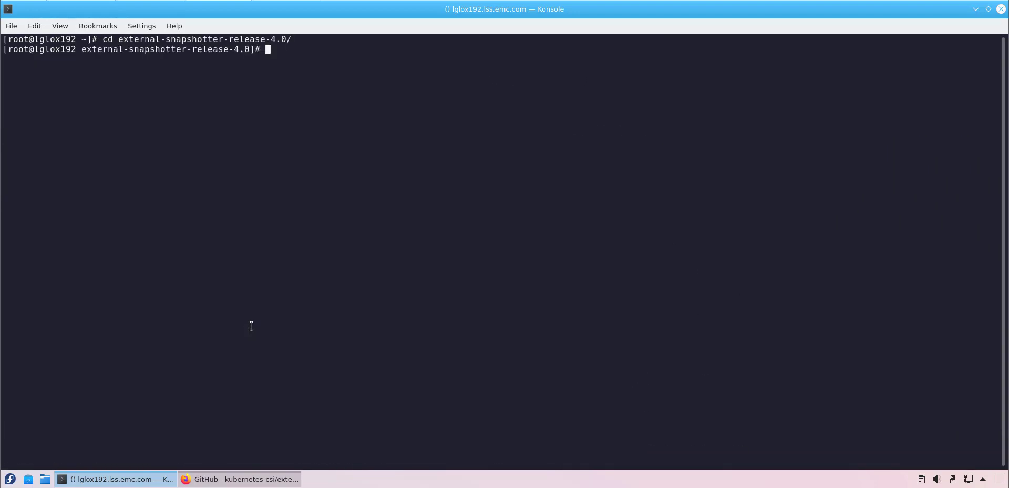
Step: From client/config/crd, create the VolumeSnapshotClasses, VolumeSnapshotContents and VolumeSnapshots CRDs with kubectl
{"action": "type", "text": "cd client/config/crd"}
{"action": "type", "text": "kubectl c"}
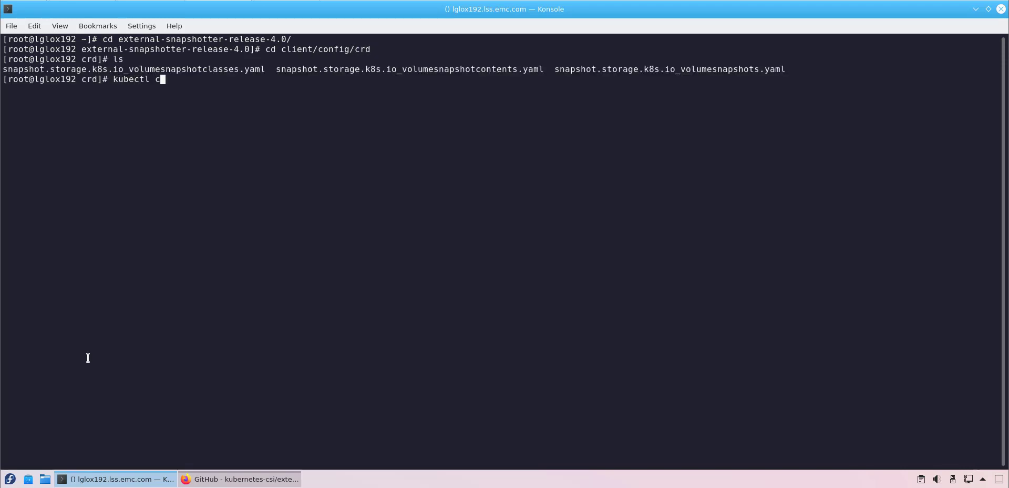
{"action": "type", "text": "reate -f snapshot.storage.k8s.io_volumesnapshotclasses.yaml"}
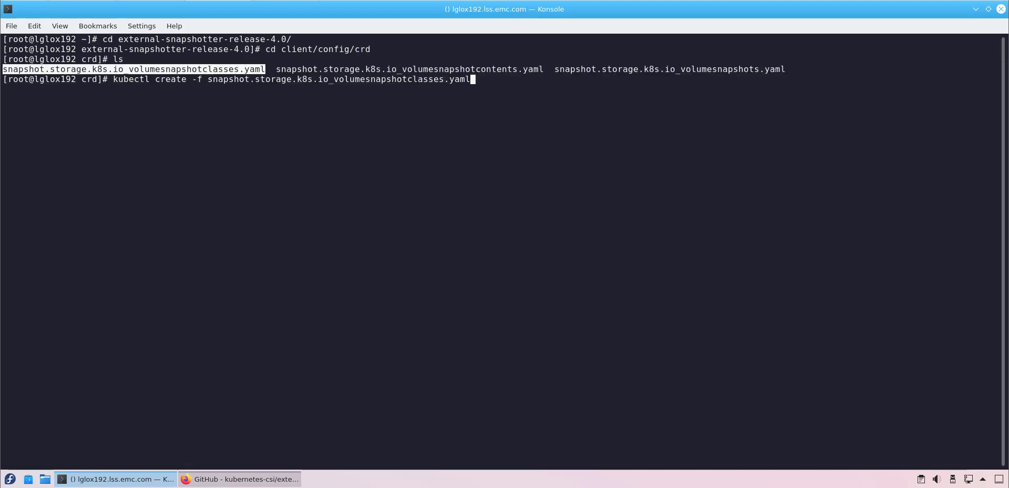
{"action": "key", "text": "Return"}
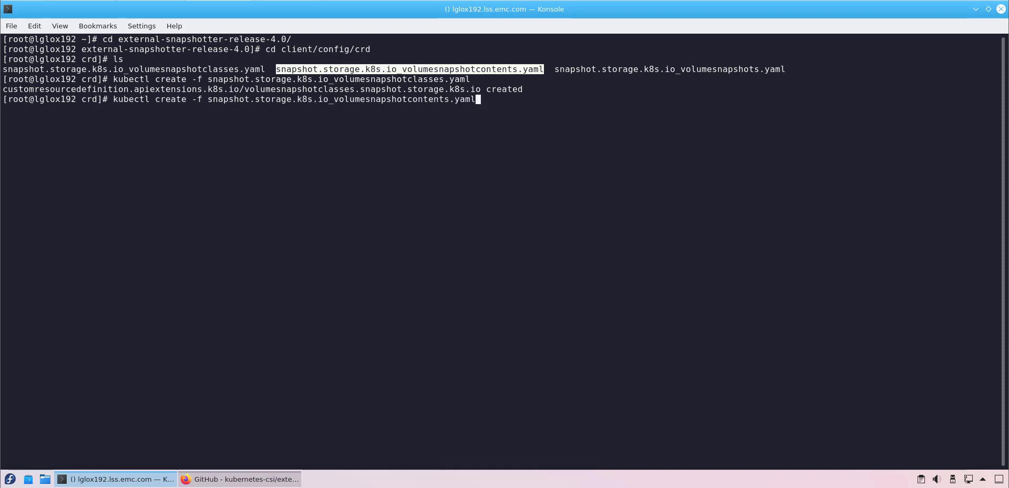
{"action": "key", "text": "Return"}
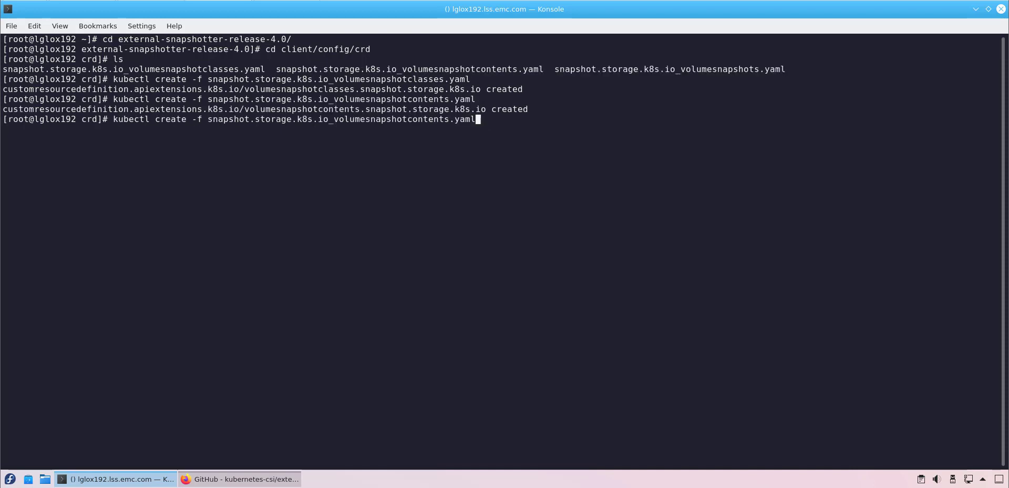
{"action": "key", "text": "Return"}
{"action": "type", "text": "kubectl create -f setup-snapshot-controller.yaml"}
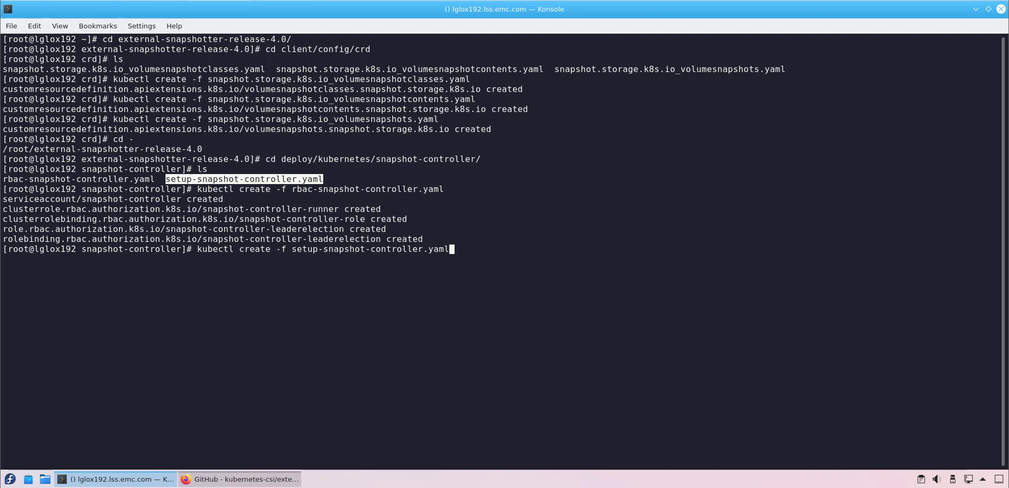
Step: Deploy the snapshot-controller StatefulSet and check that its pod is starting
{"action": "key", "text": "Return"}
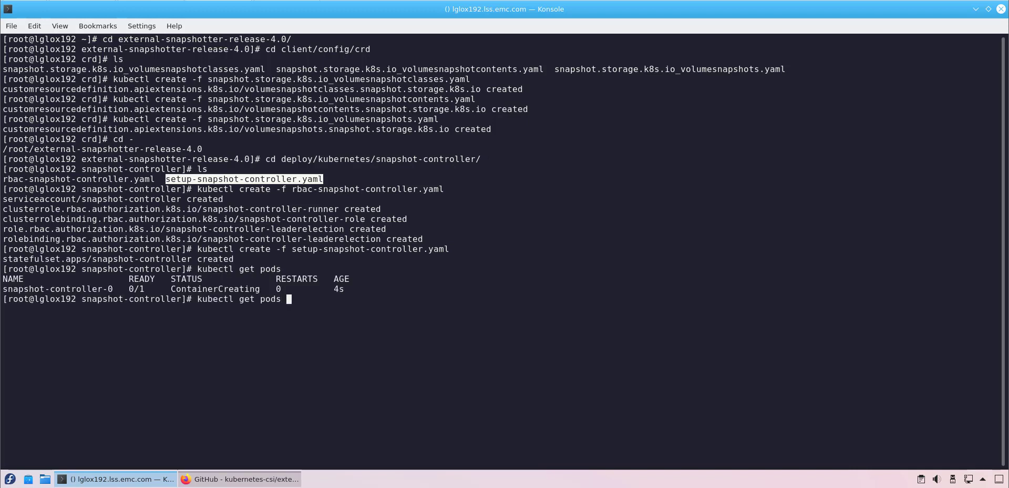
{"action": "key", "text": "Return"}
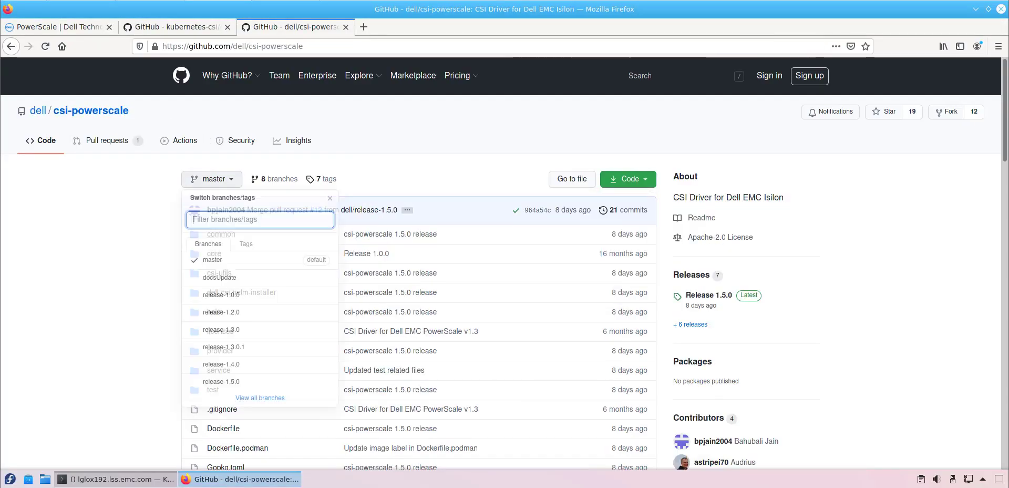
Step: Switch csi-powerscale on GitHub to release-1.5.0 and copy its ZIP download link
{"action": "left_click", "coordinate": [221, 380]}
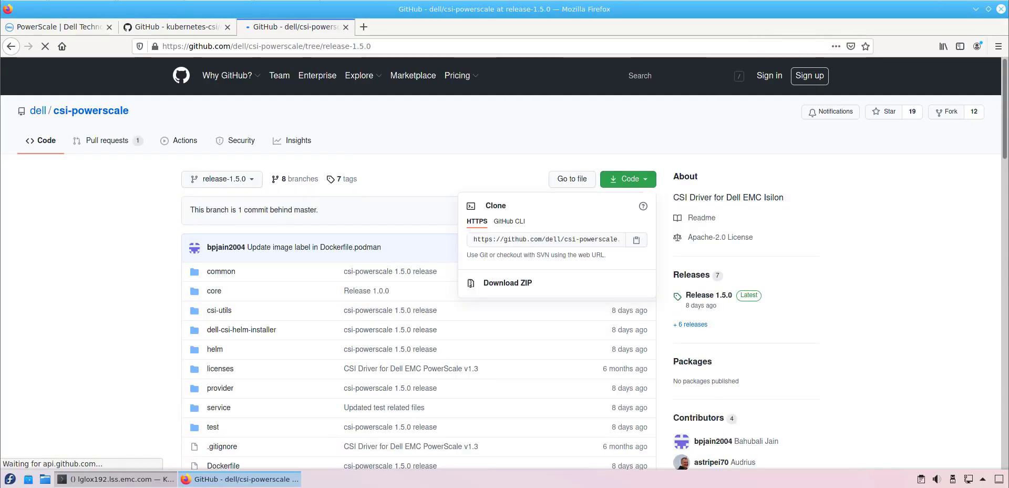
{"action": "right_click", "coordinate": [507, 283]}
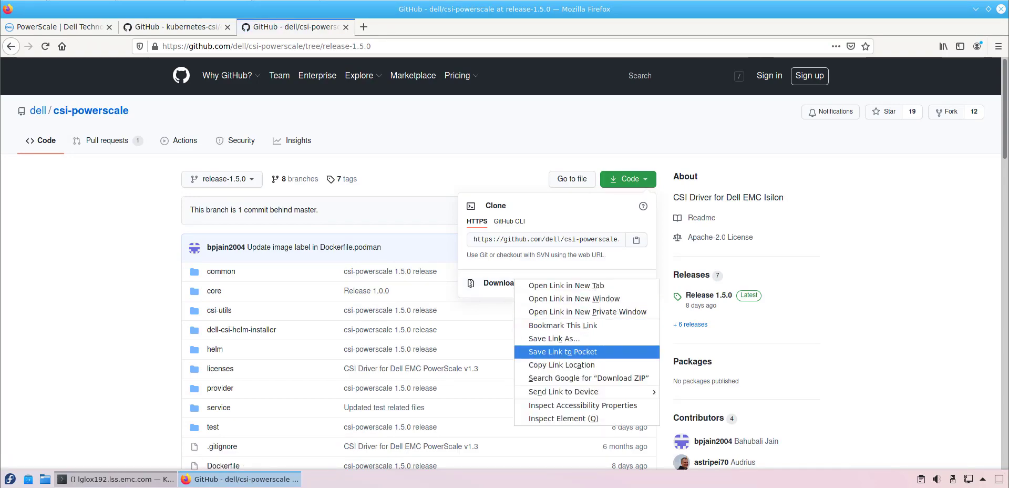
{"action": "left_click", "coordinate": [115, 478]}
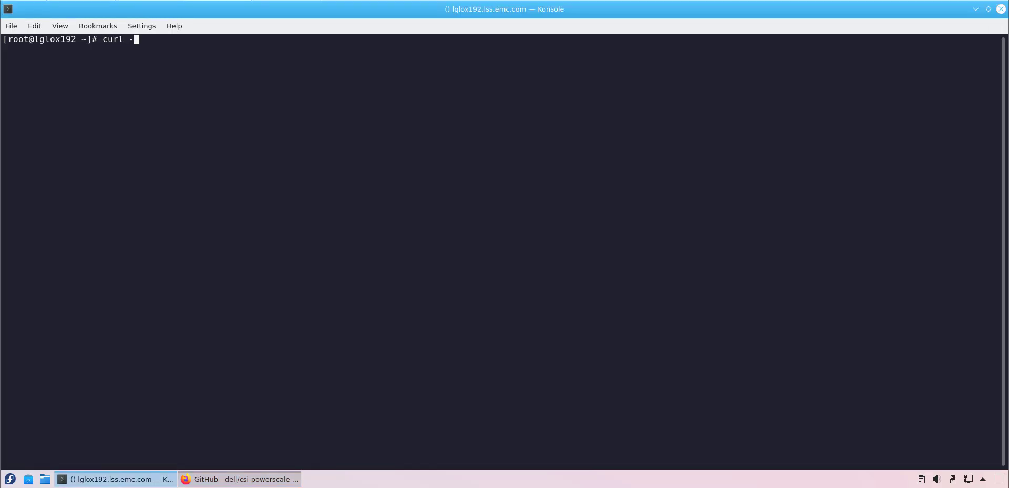
Step: Download the csi-powerscale release-1.5.0 archive and unzip release-1.5.0.zip
{"action": "key", "text": "Return"}
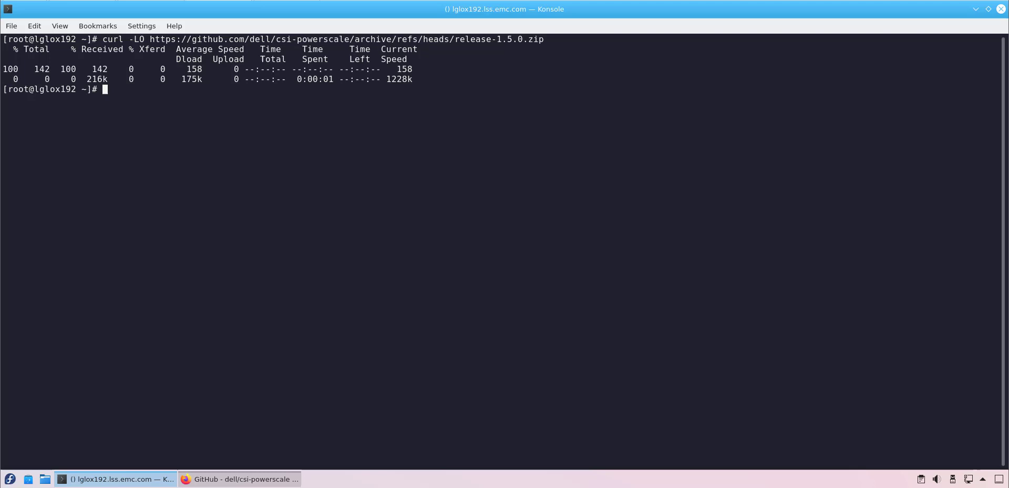
{"action": "type", "text": "unzip release-1.5.0.zip"}
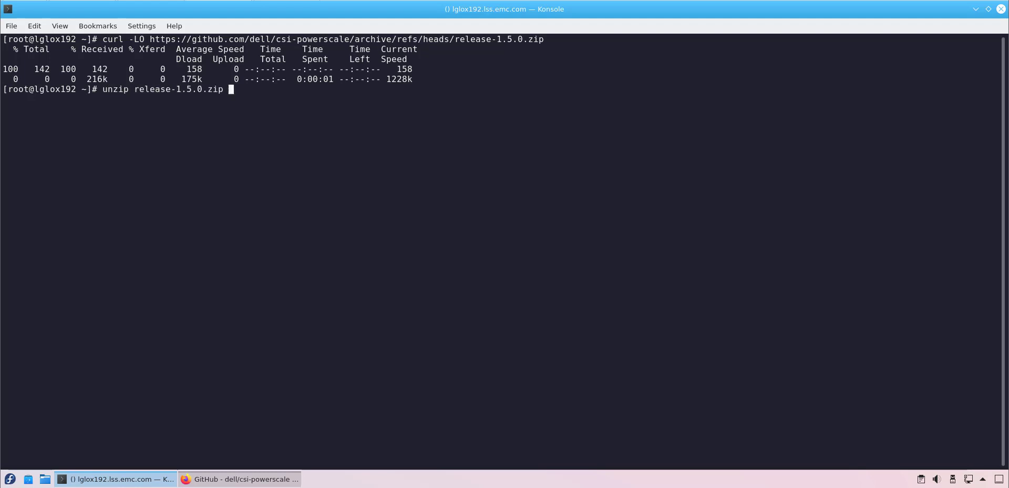
{"action": "key", "text": "Return"}
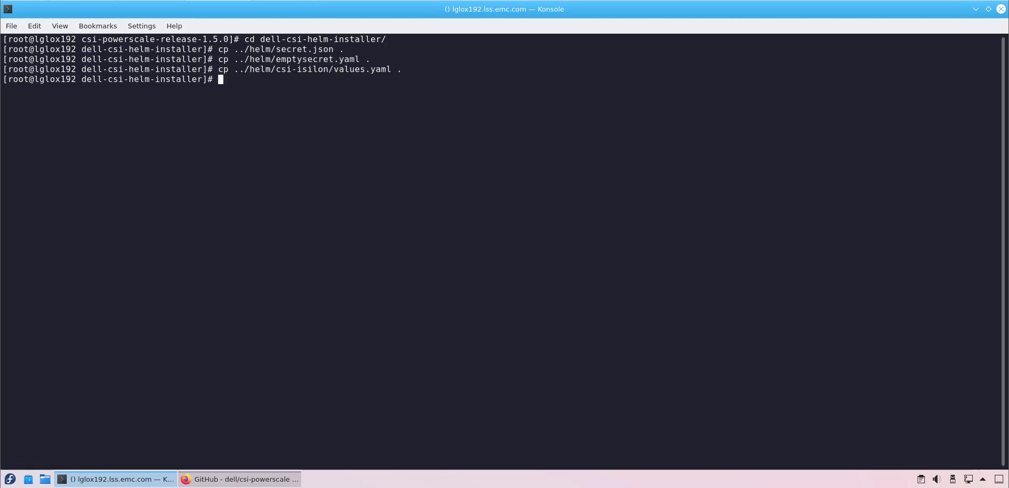
Step: Create the isilon namespace with kubectl and open secret.json in vi
{"action": "type", "text": "kub"}
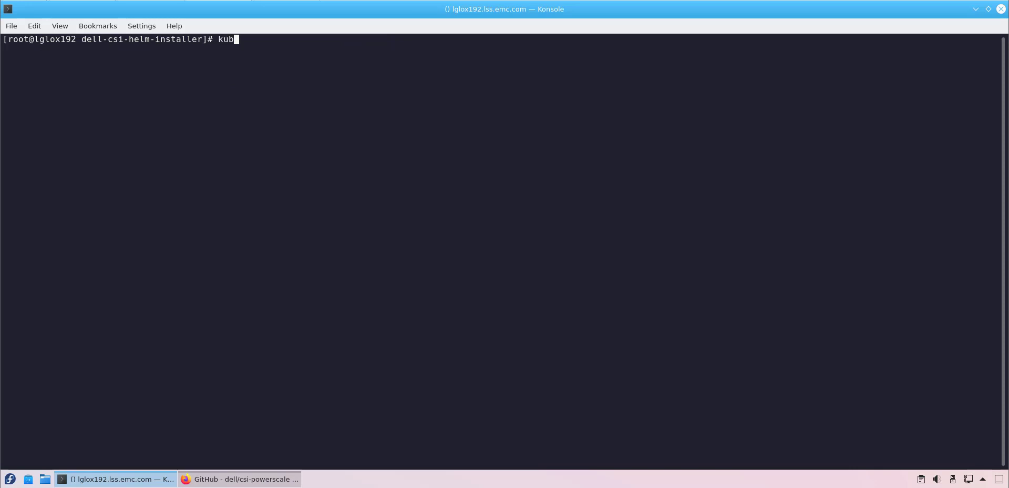
{"action": "type", "text": "ectl create ns isilon"}
{"action": "type", "text": "vi secret.json"}
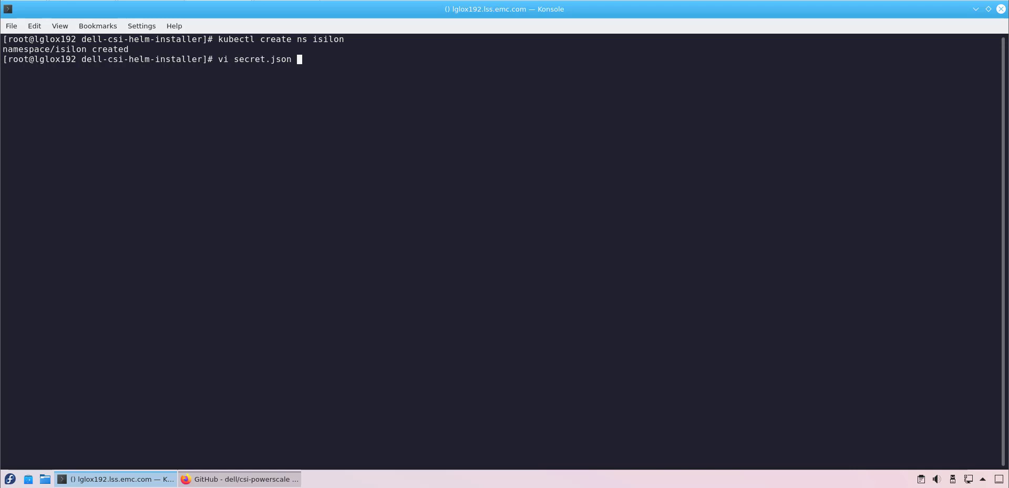
{"action": "key", "text": "Return"}
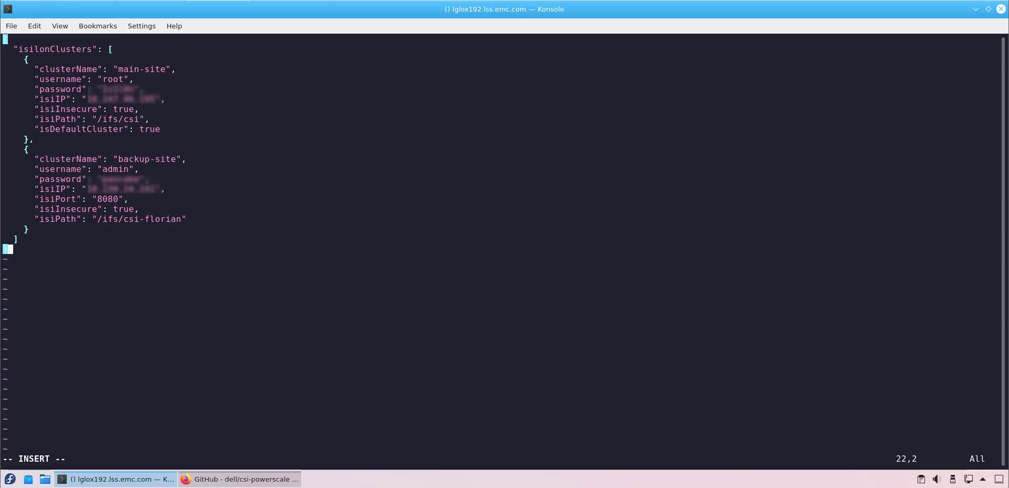
Step: Enter the main-site and backup-site cluster entries in secret.json and save it
{"action": "key", "text": "Escape"}
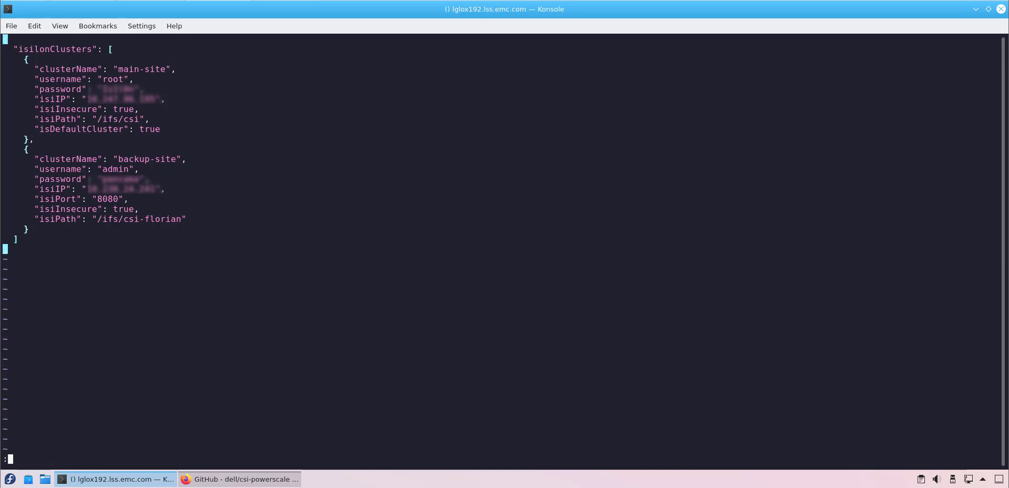
{"action": "type", "text": ":w"}
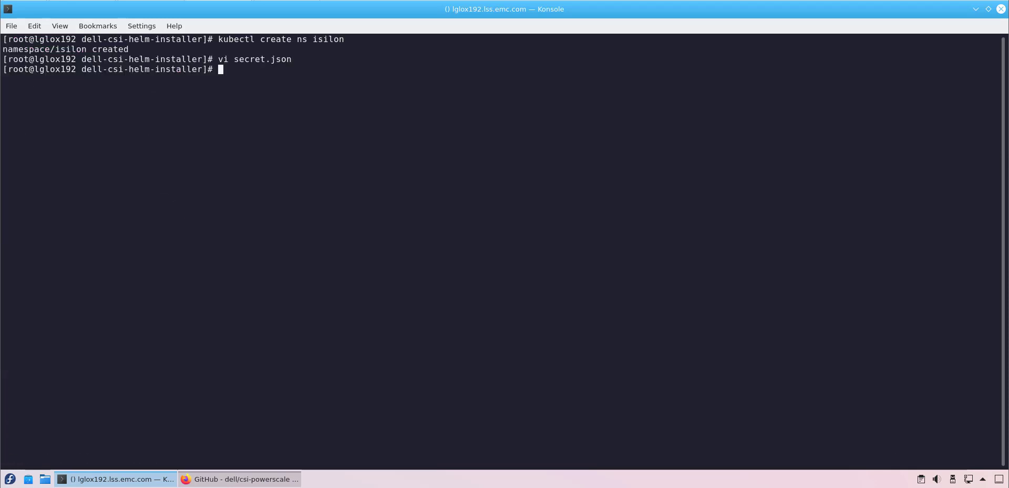
Step: Validate secret.json with jq, create the isilon-creds secret in the isilon namespace, and create emptysecret.yaml
{"action": "type", "text": "jq < secret.json"}
{"action": "type", "text": "clea"}
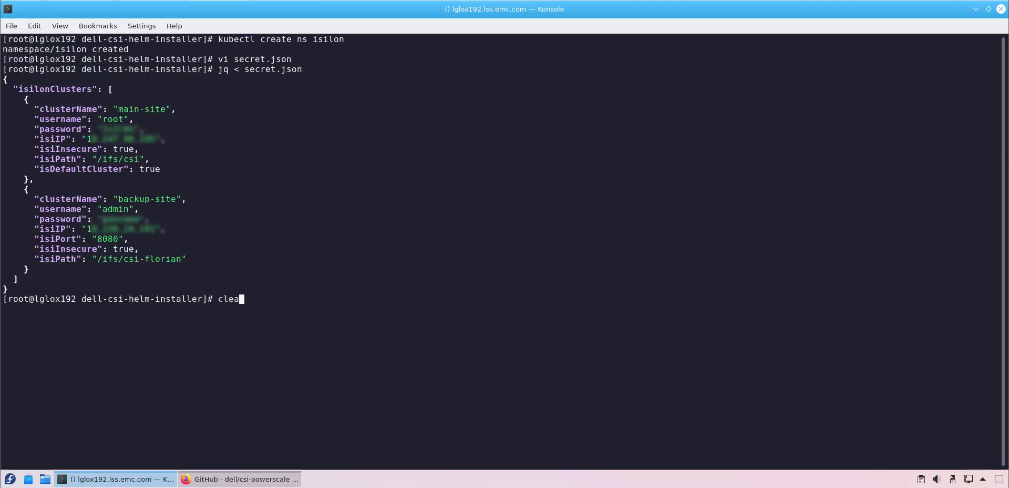
{"action": "key", "text": "Return"}
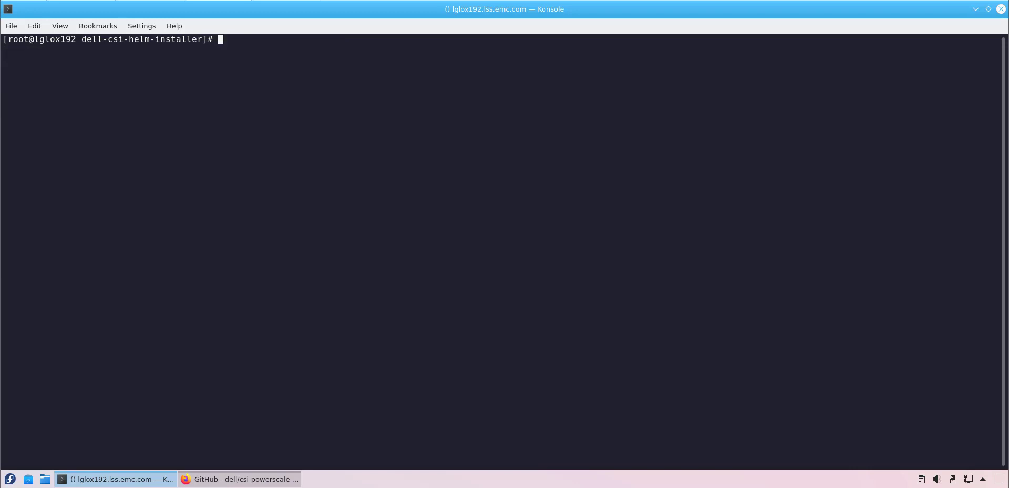
{"action": "type", "text": "kubectl create secret generic isilon-creds -n isilon --from-file=config=secret.json"}
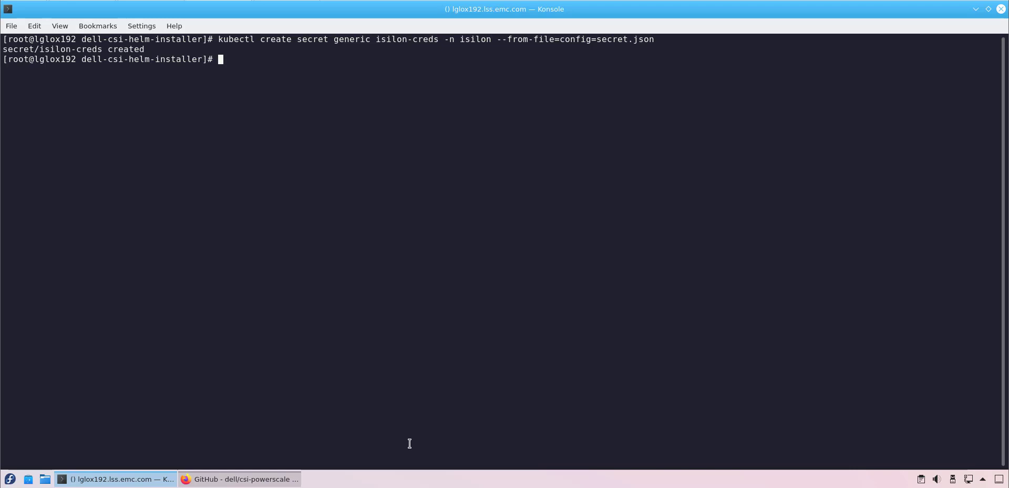
{"action": "type", "text": "kubectl"}
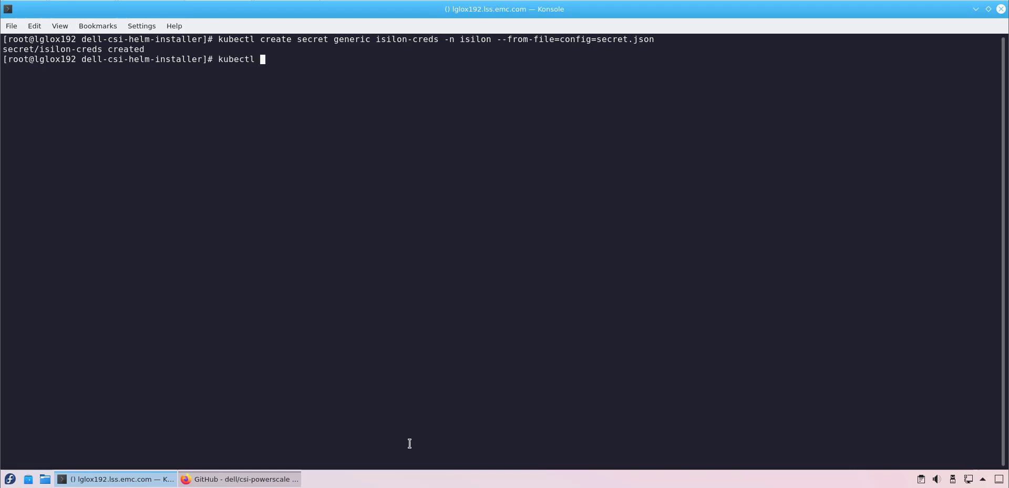
{"action": "type", "text": "create"}
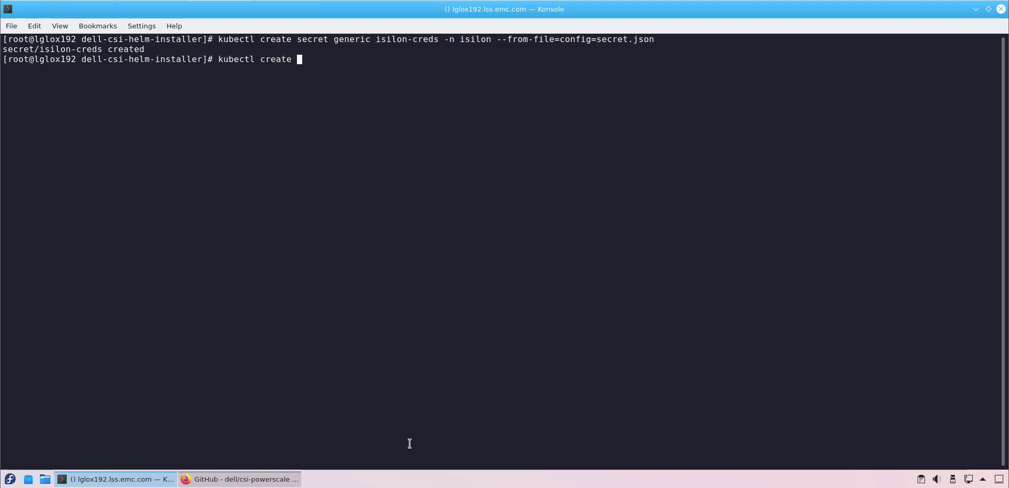
{"action": "type", "text": "-f emptysecret.yaml"}
{"action": "type", "text": "ip a"}
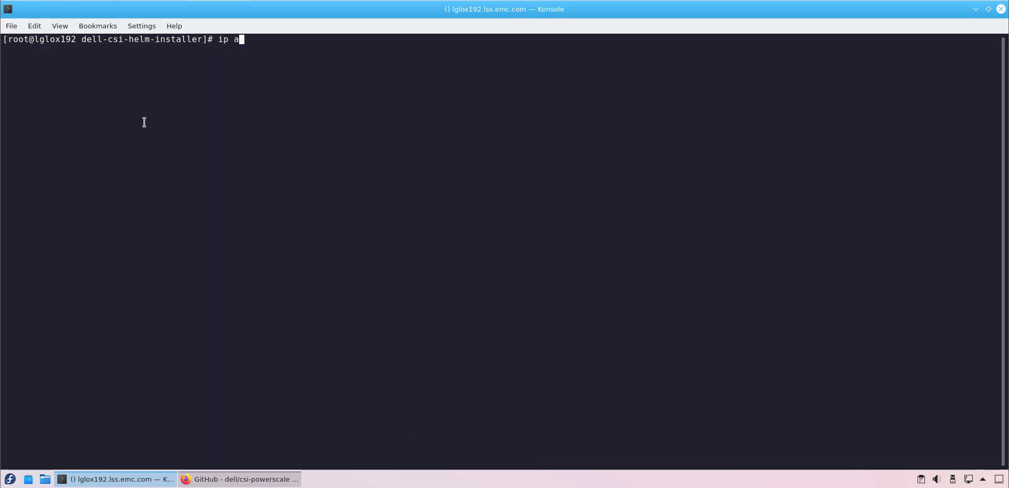
Step: Show ens32 and ens192 addresses, list nodes with internal IPs, and copy the ens192 address 10.247.42.192/24
{"action": "type", "text": "ddr show en"}
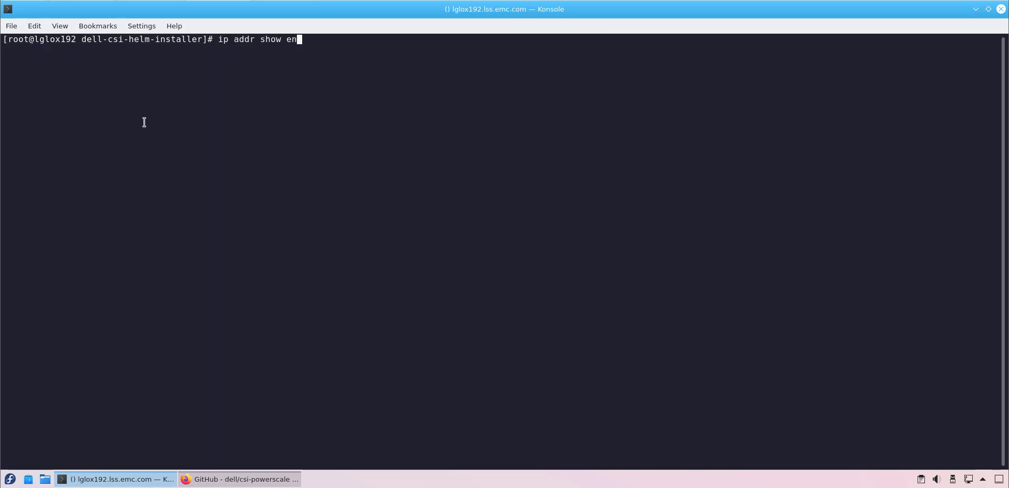
{"action": "key", "text": "Return"}
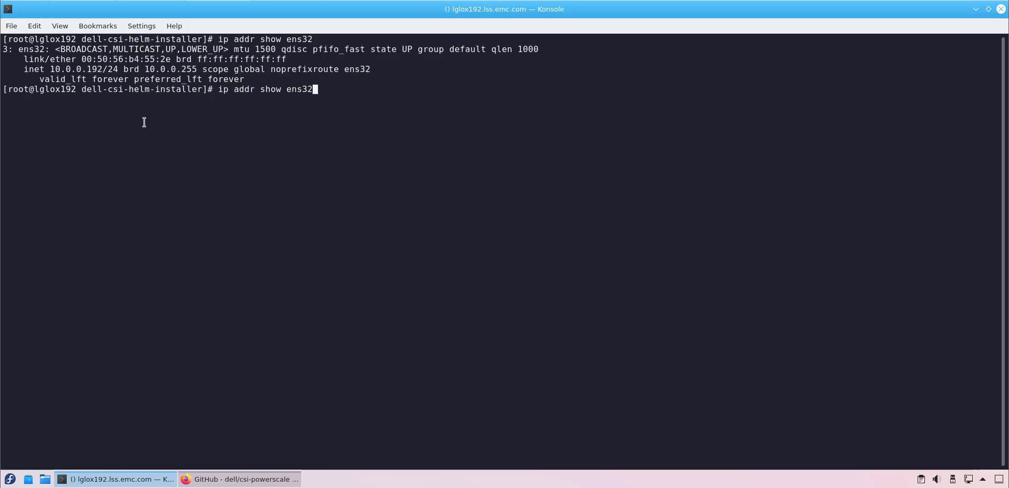
{"action": "key", "text": "Return"}
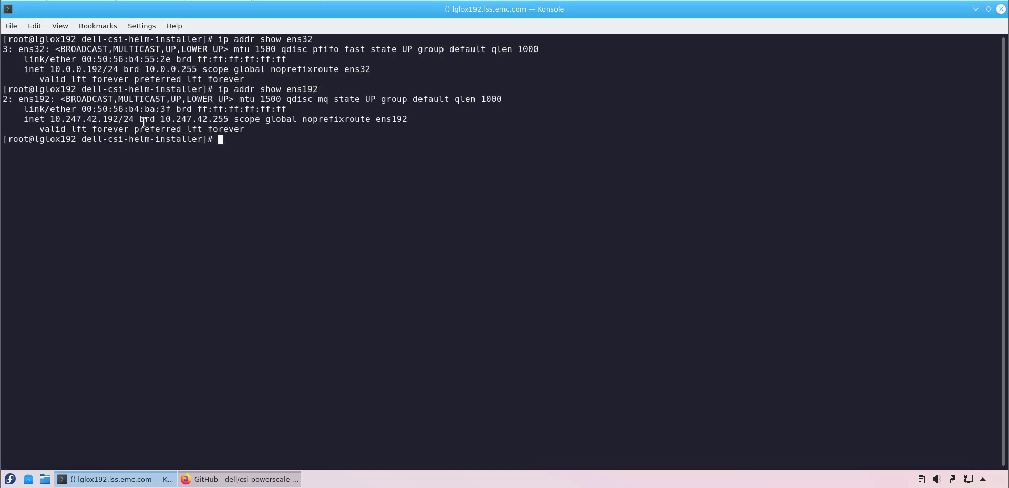
{"action": "type", "text": "kubectl get"}
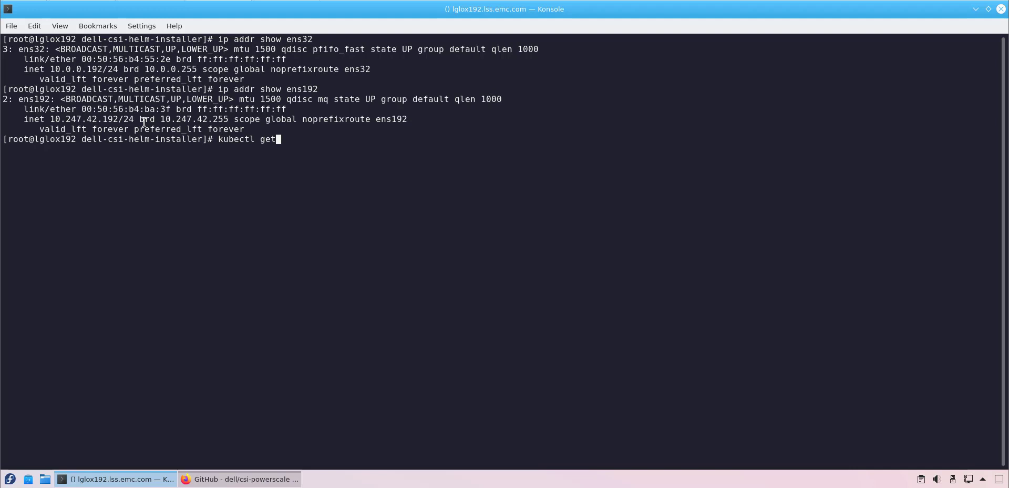
{"action": "type", "text": "node -o w"}
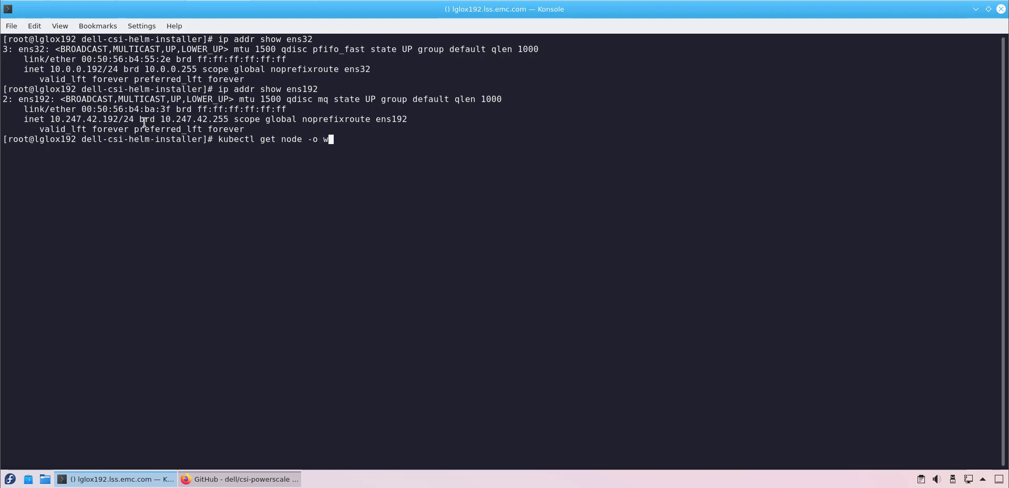
{"action": "key", "text": "Return"}
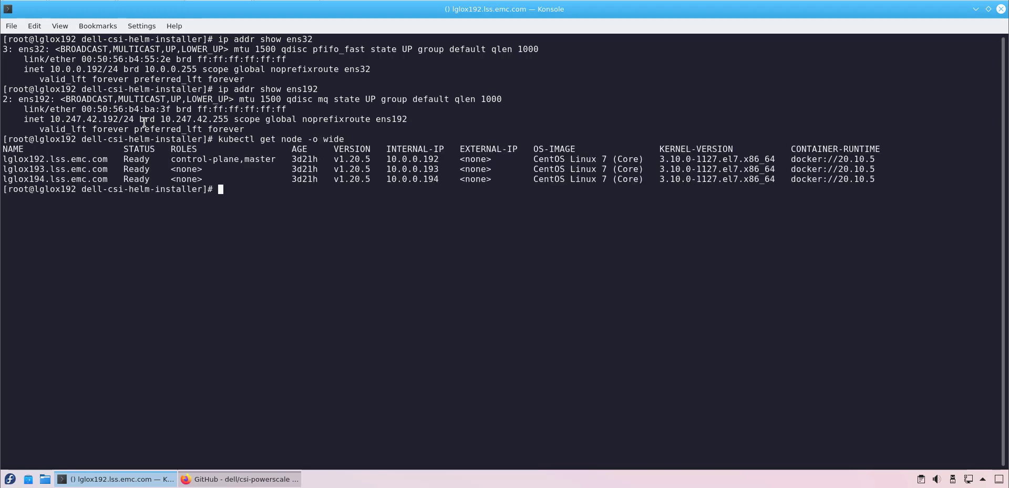
{"action": "double_click", "coordinate": [87, 119]}
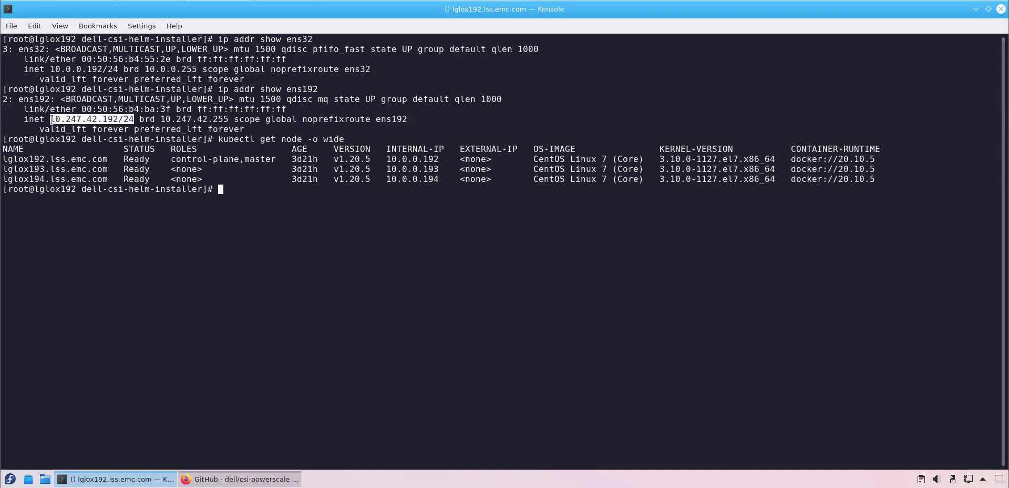
Step: Edit values.yaml in vi to set allowedNetworks to the 10.247.42 /24 network, then save with :x
{"action": "type", "text": "vi val"}
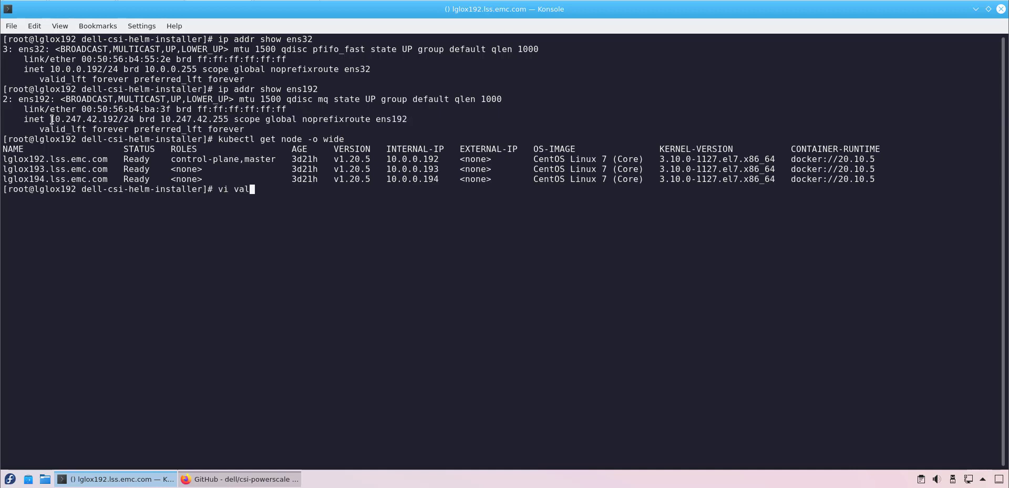
{"action": "key", "text": "Return"}
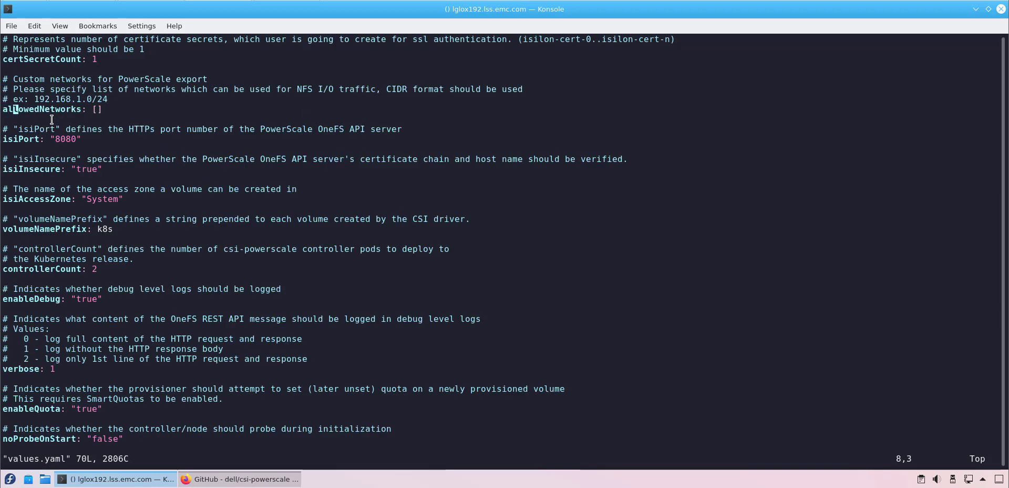
{"action": "type", "text": "10.247.42.192/24"}
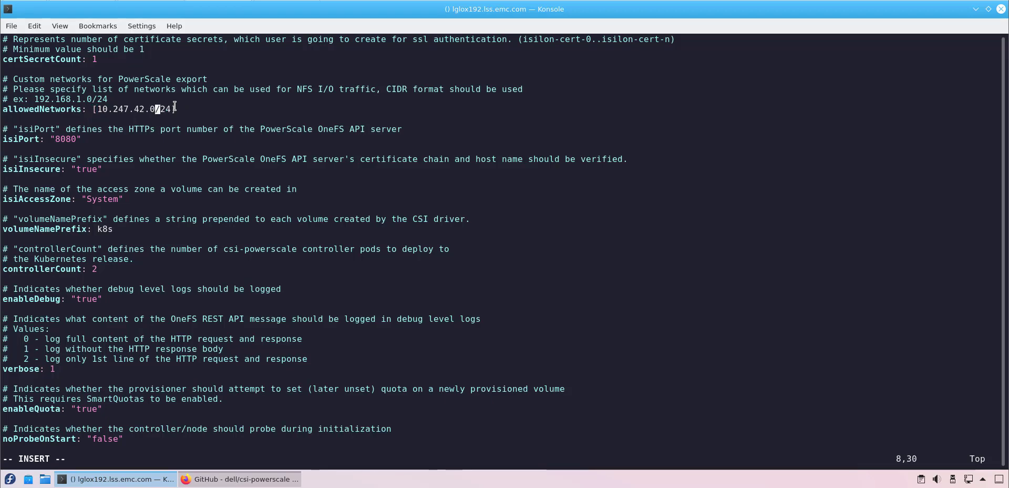
{"action": "scroll", "scroll_direction": "down", "scroll_amount": 3}
{"action": "type", "text": ":x"}
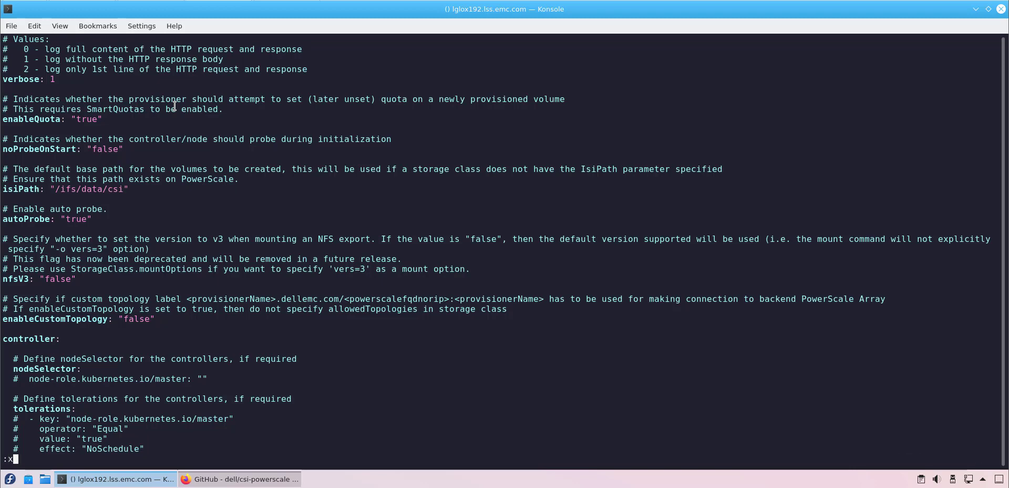
{"action": "key", "text": "Return"}
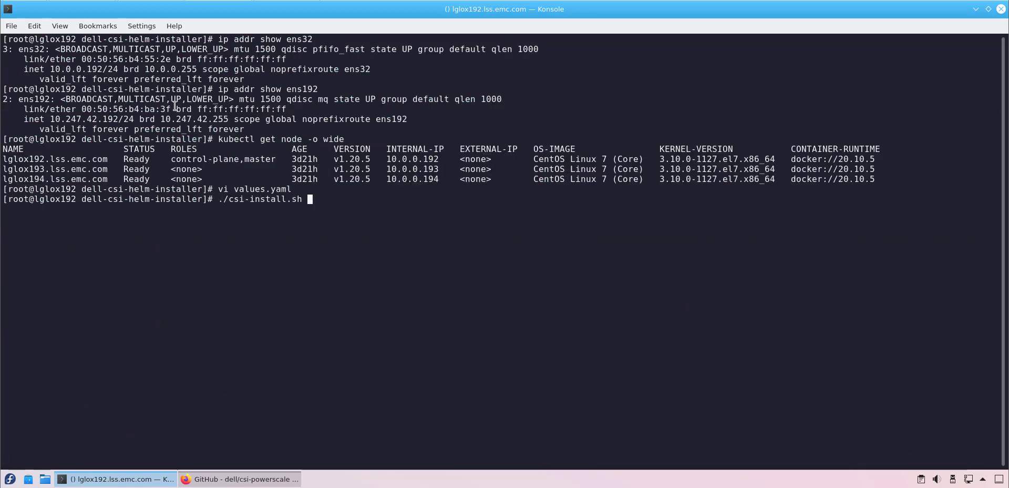
Step: Run ./csi-install.sh --namespace isilon --values values.yaml and let verification pass
{"action": "type", "text": "--namespace isilon --v"}
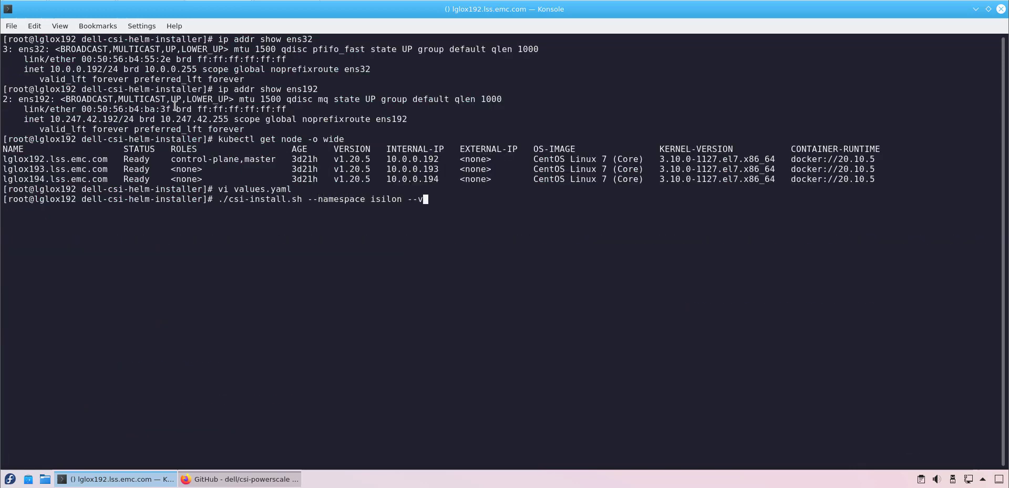
{"action": "type", "text": "alues values.yaml"}
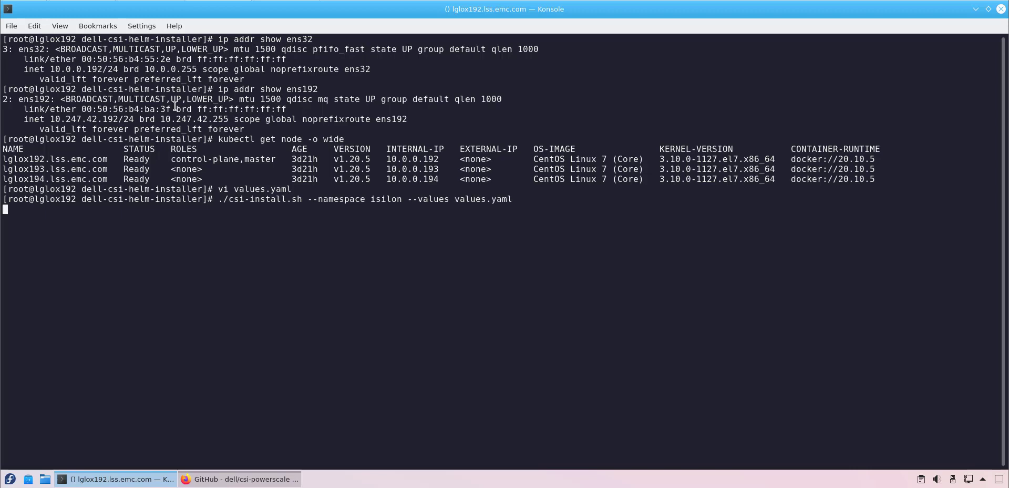
{"action": "key", "text": "Return"}
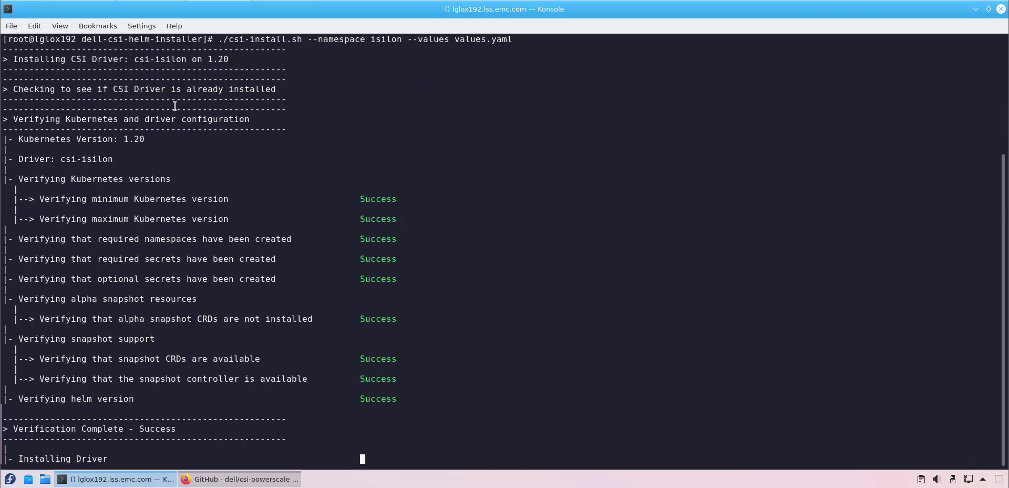
{"action": "scroll", "scroll_direction": "down", "scroll_amount": 3}
{"action": "type", "text": "cp ../helm/samples/storageclass/isilon.yaml sc-main-site.yam"}
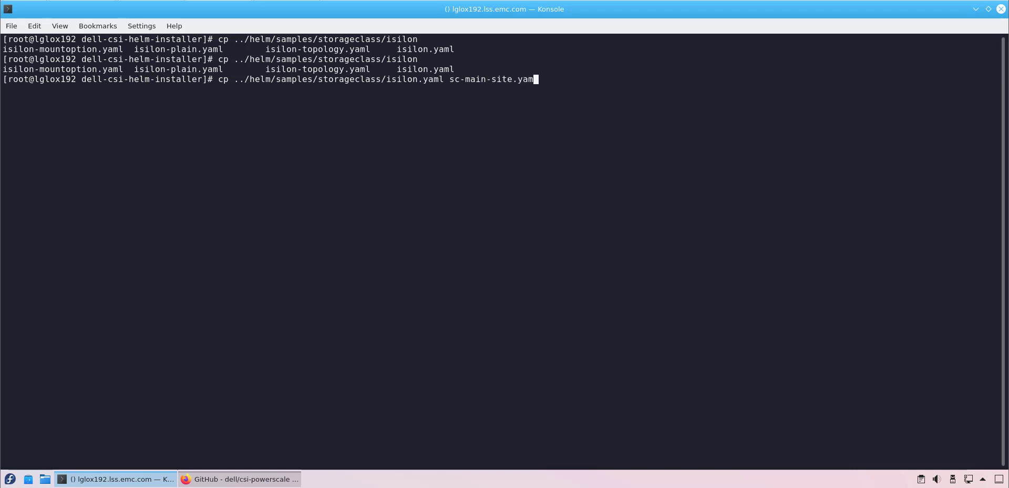
Step: Create sc-main-site.yaml from the isilon.yaml sample, naming it isilon-main-site with its cluster address
{"action": "key", "text": "Return"}
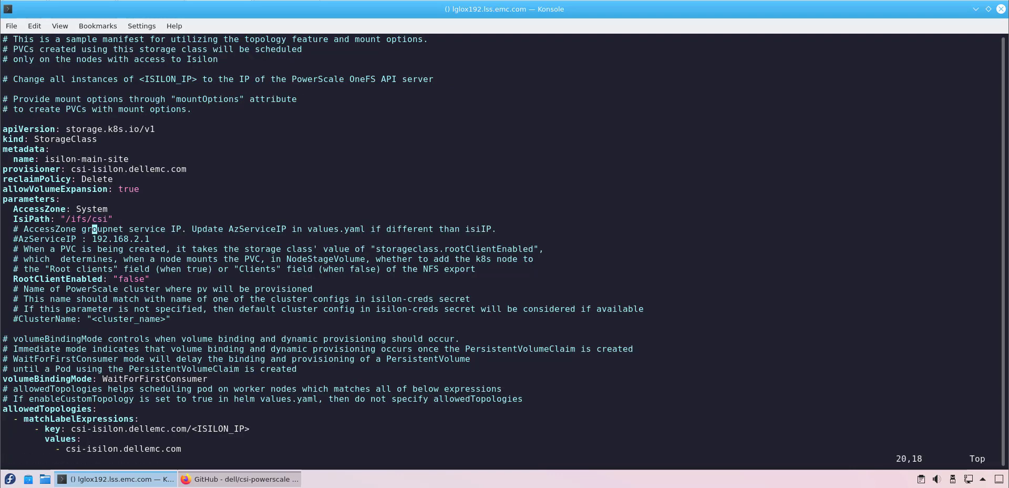
{"action": "type", "text": "main-sit"}
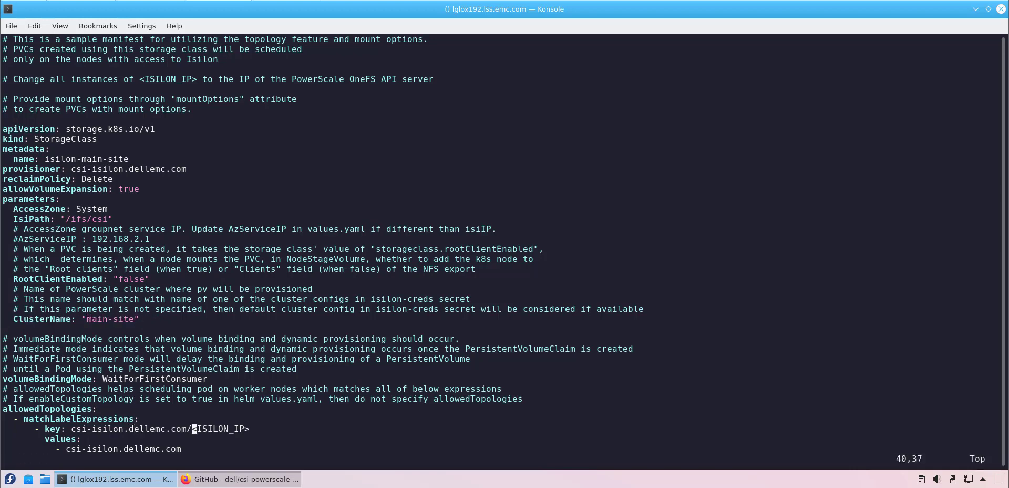
{"action": "type", "text": "10.247.96"}
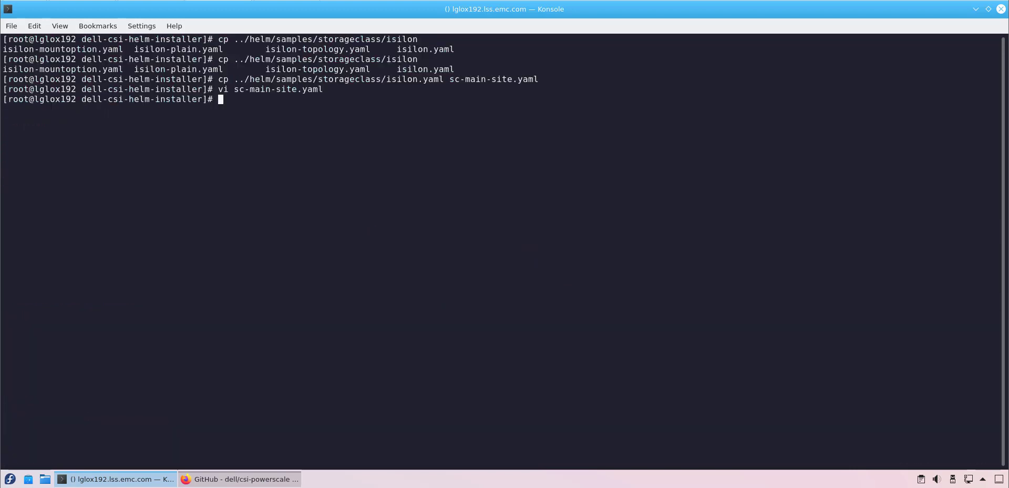
Step: Create sc-backup-site.yaml from the mount-option sample, naming it isilon-backup-site on /ifs/csi-florian
{"action": "type", "text": "cp ../helm/samples/storageclass/isilon-mountoption.yaml sc-backup-site."}
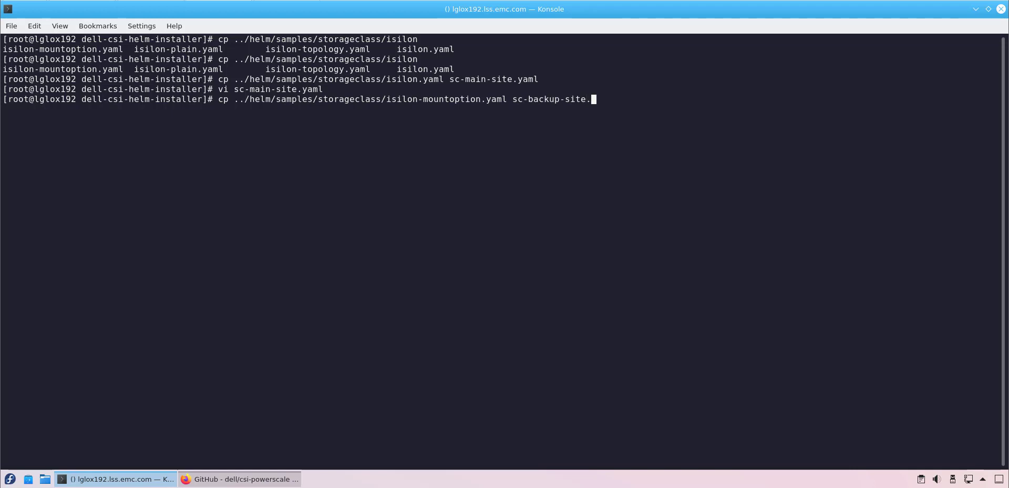
{"action": "key", "text": "Return"}
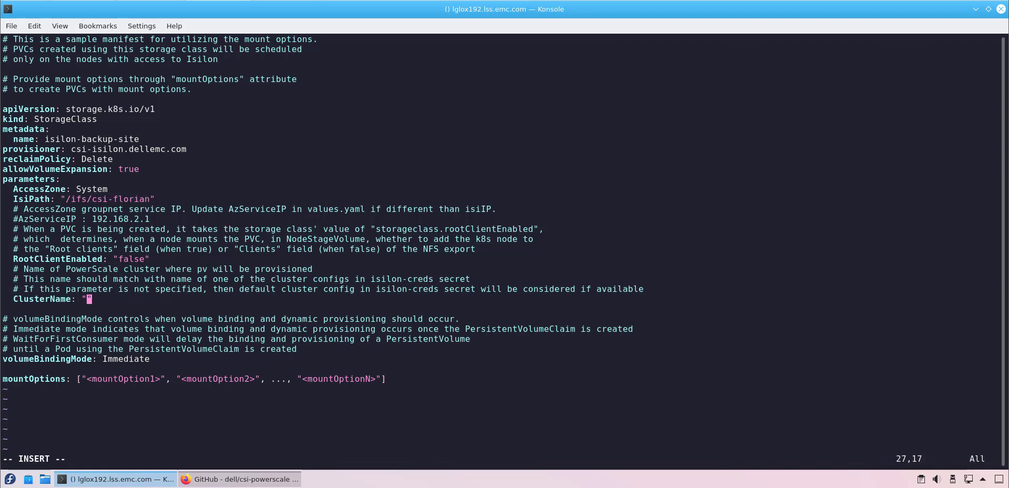
{"action": "type", "text": "backup-site"}
{"action": "type", "text": "kubectl create -f sc-main-site.yaml"}
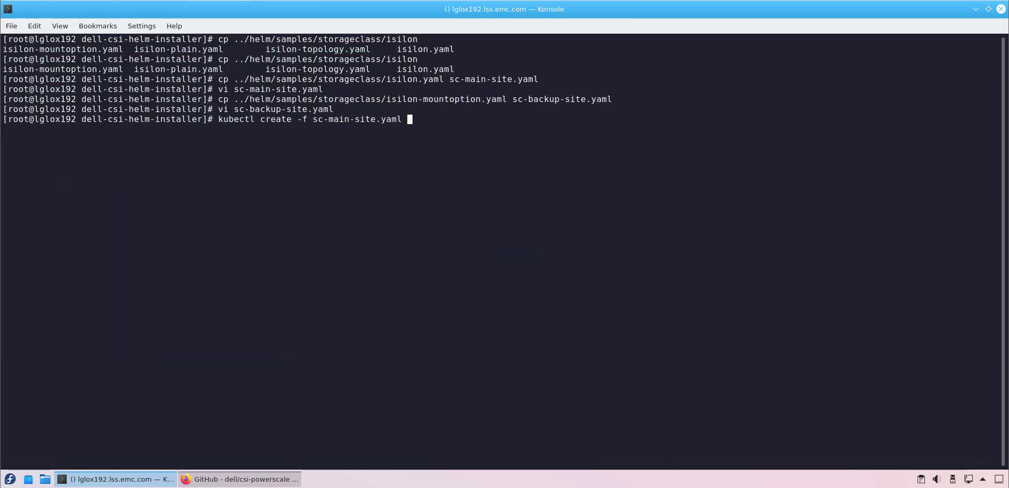
Step: Create both storage classes, then list isilon namespace resources and sc,volumesnapshotclass to verify
{"action": "key", "text": "Return"}
{"action": "type", "text": "kubectl"}
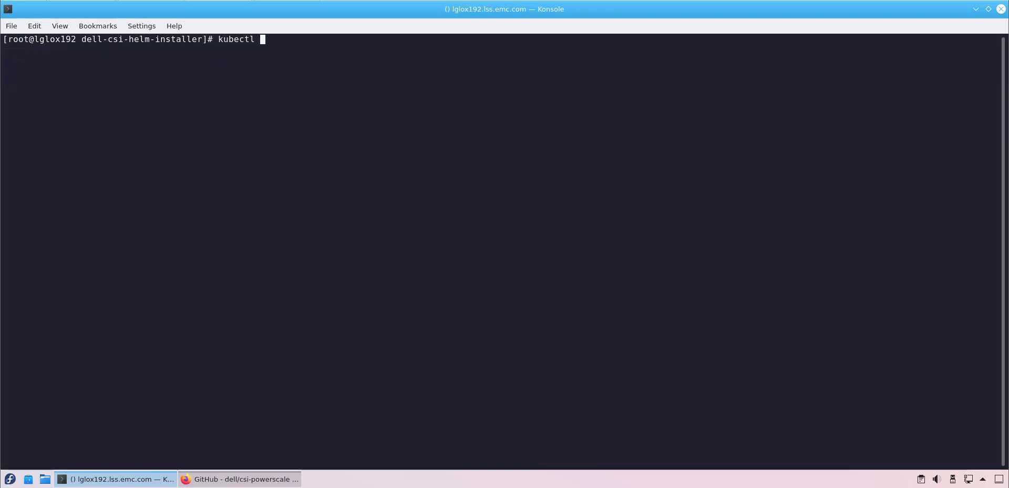
{"action": "key", "text": "Return"}
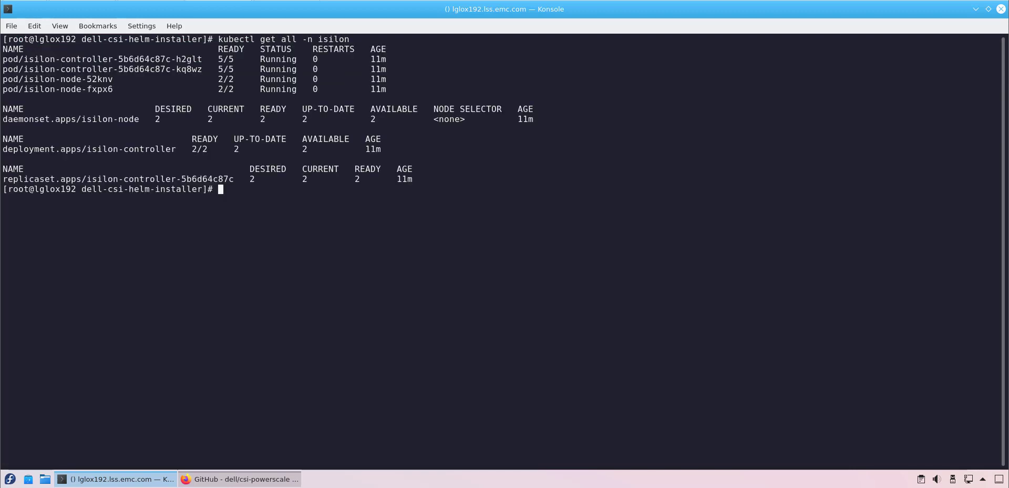
{"action": "type", "text": "kubectl get sc,vo"}
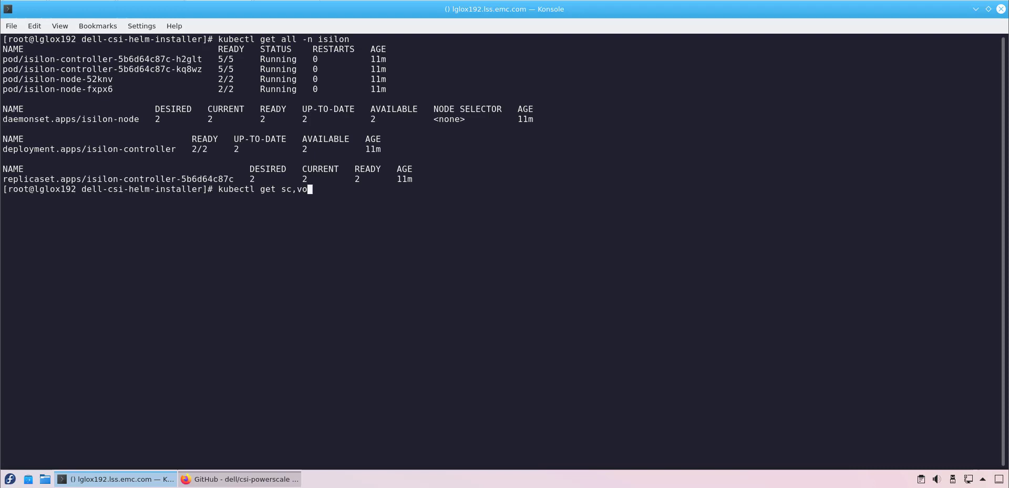
{"action": "key", "text": "Return"}
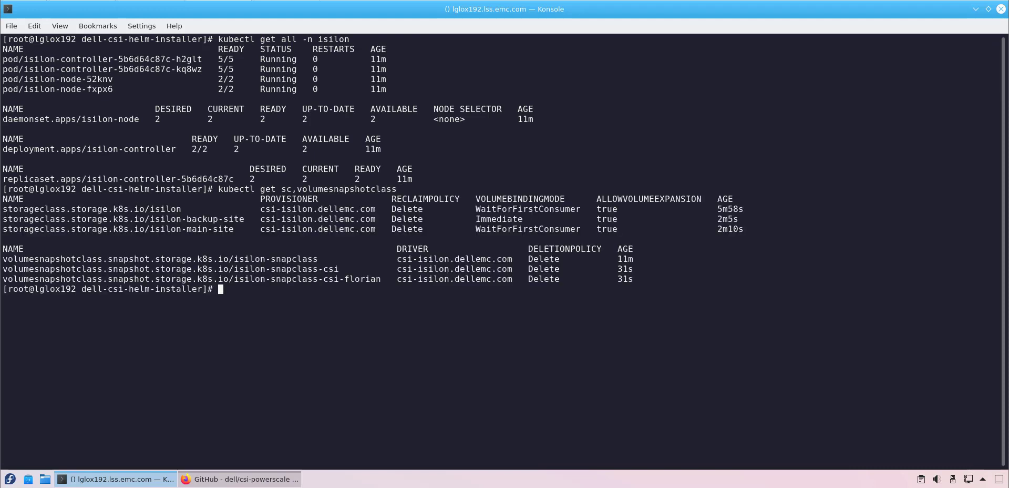
{"action": "type", "text": "vi ~"}
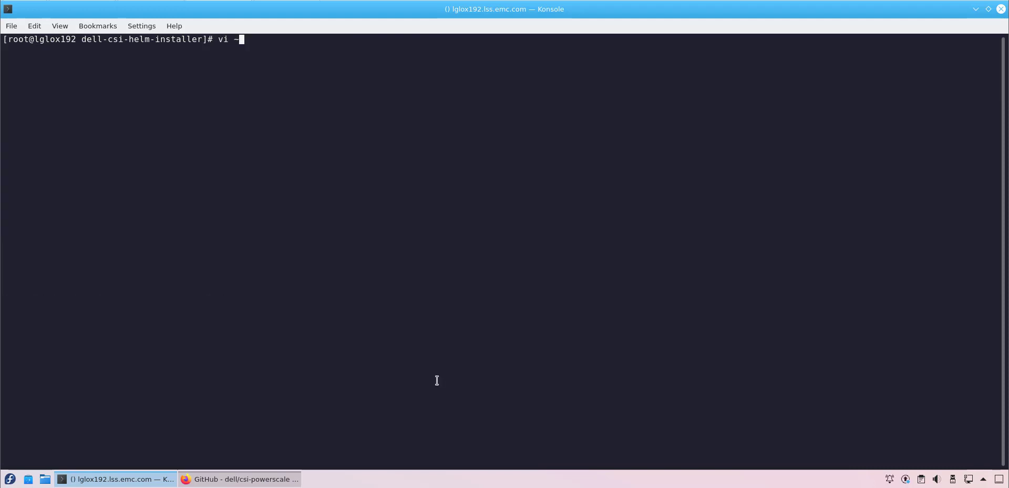
{"action": "key", "text": "Return"}
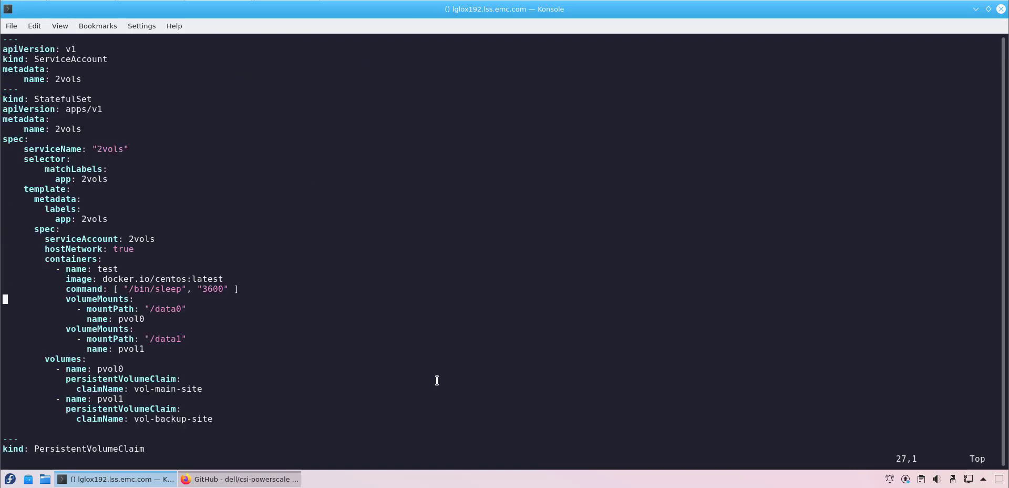
{"action": "key", "text": "V"}
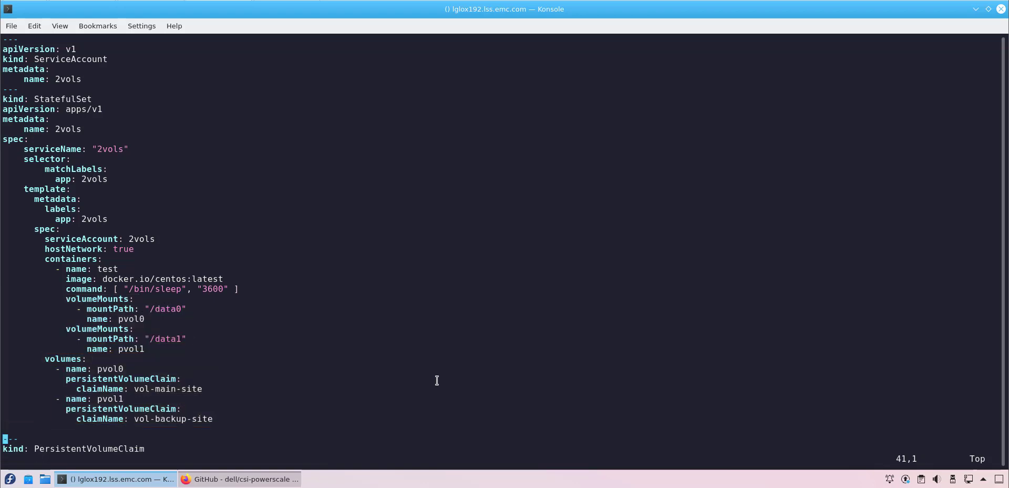
{"action": "scroll", "scroll_direction": "down", "scroll_amount": 3}
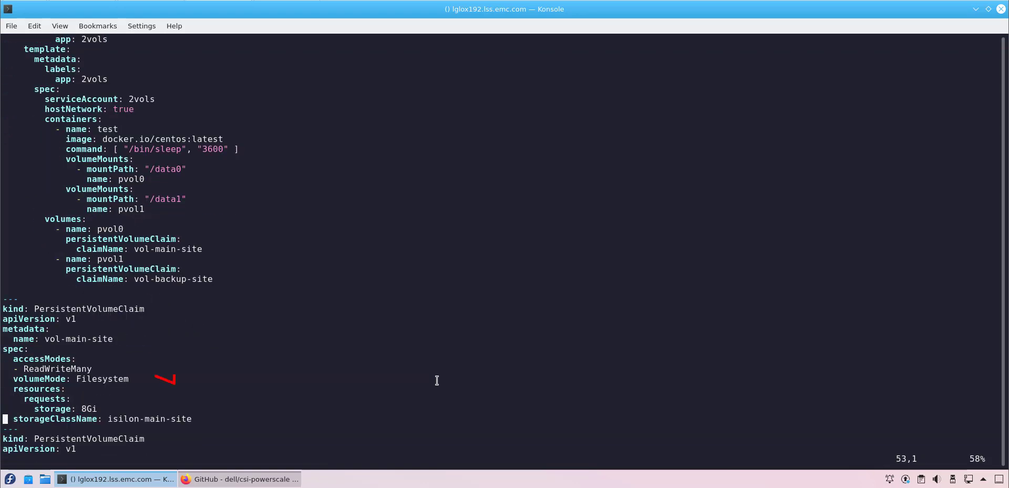
{"action": "key", "text": "V"}
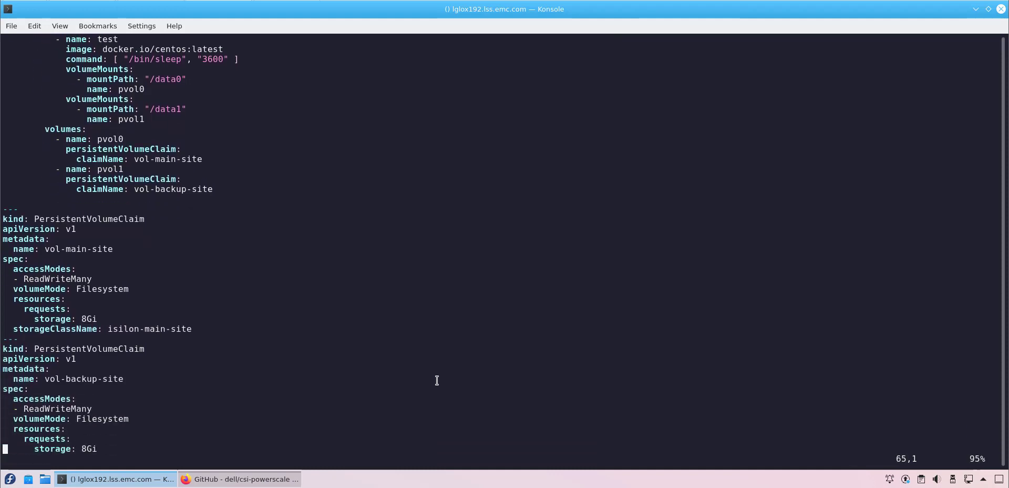
{"action": "scroll", "scroll_direction": "down", "scroll_amount": 3}
{"action": "type", "text": "kub"}
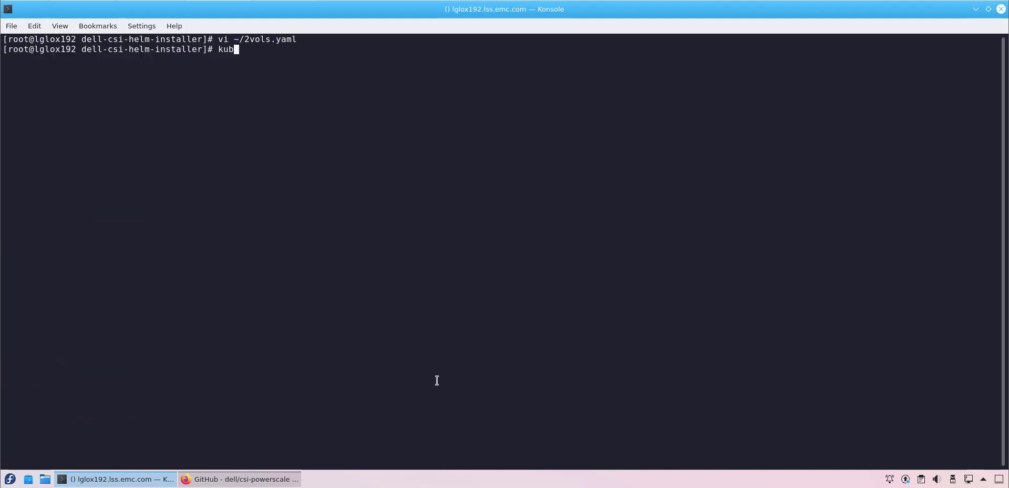
Step: Run kubectl create -f ~/2vols.yaml to create the service account, StatefulSet and both claims
{"action": "type", "text": "ectl create -"}
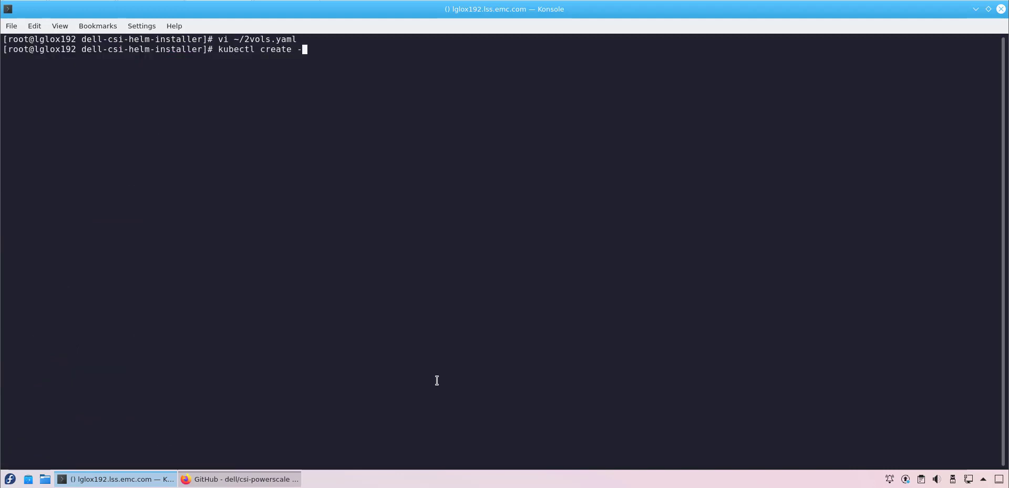
{"action": "type", "text": "f ~/2vols.yaml"}
{"action": "type", "text": "kubectl"}
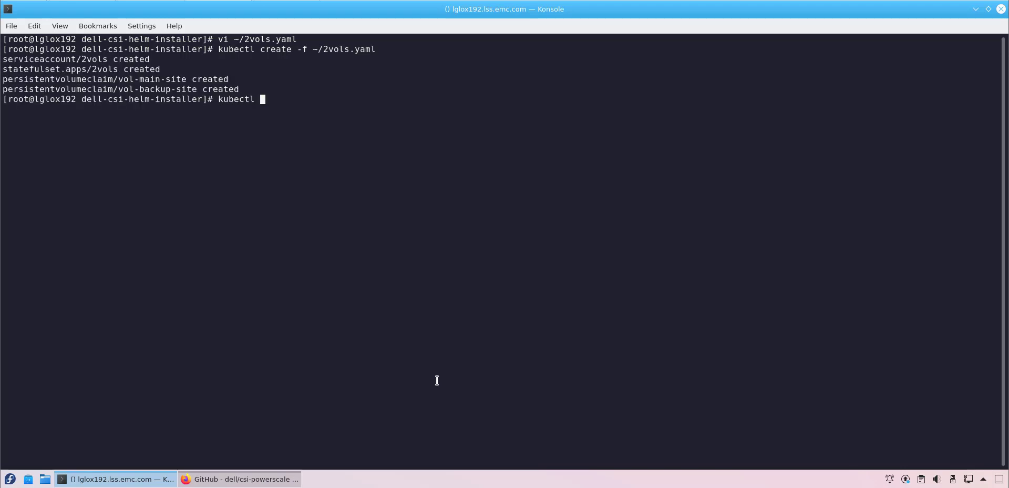
{"action": "type", "text": "get pvc -"}
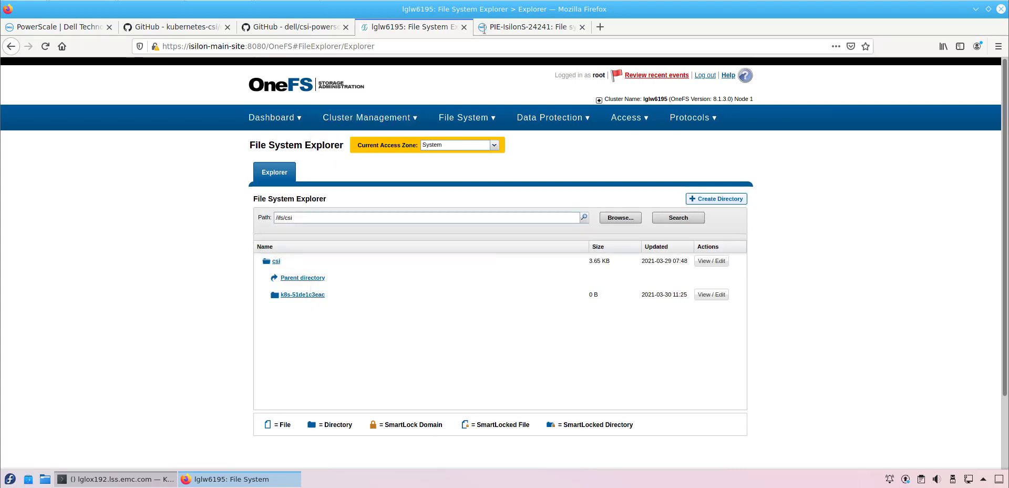
Step: Switch to the PIE-IsilonS-24241 tab showing the backup cluster's /ifs/csi-florian directory
{"action": "left_click", "coordinate": [528, 27]}
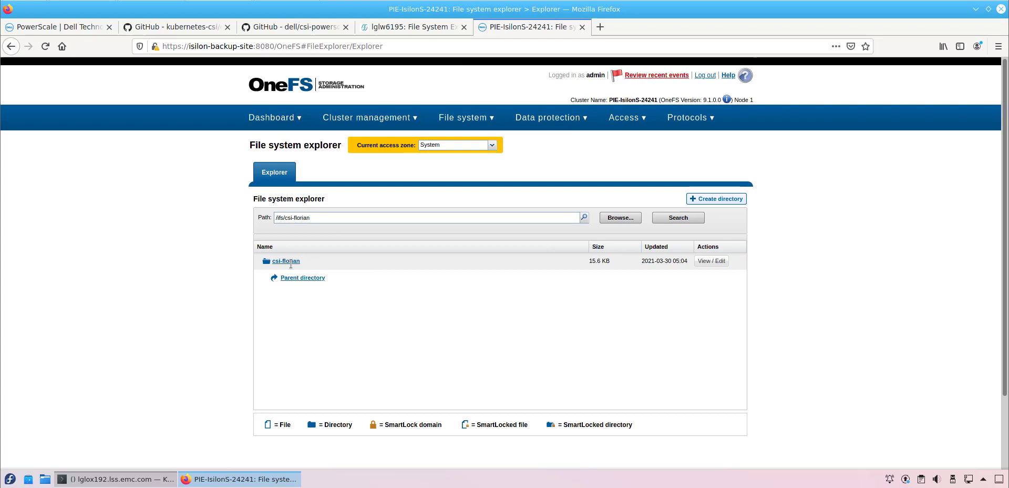